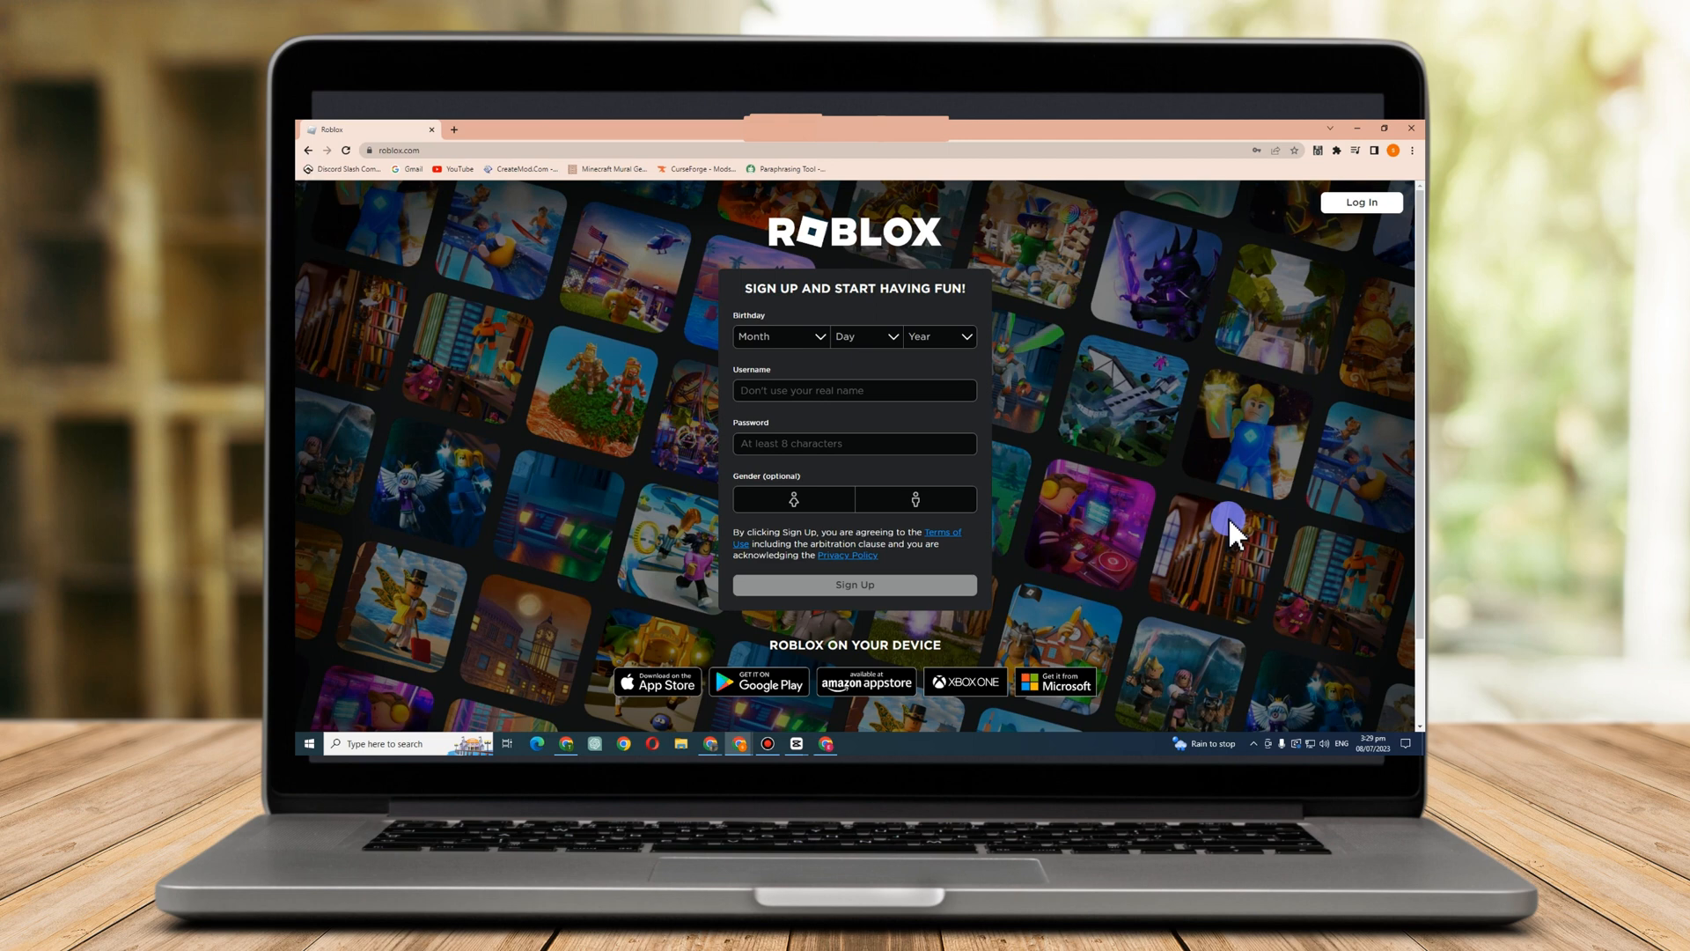
mouse_move(259, 216)
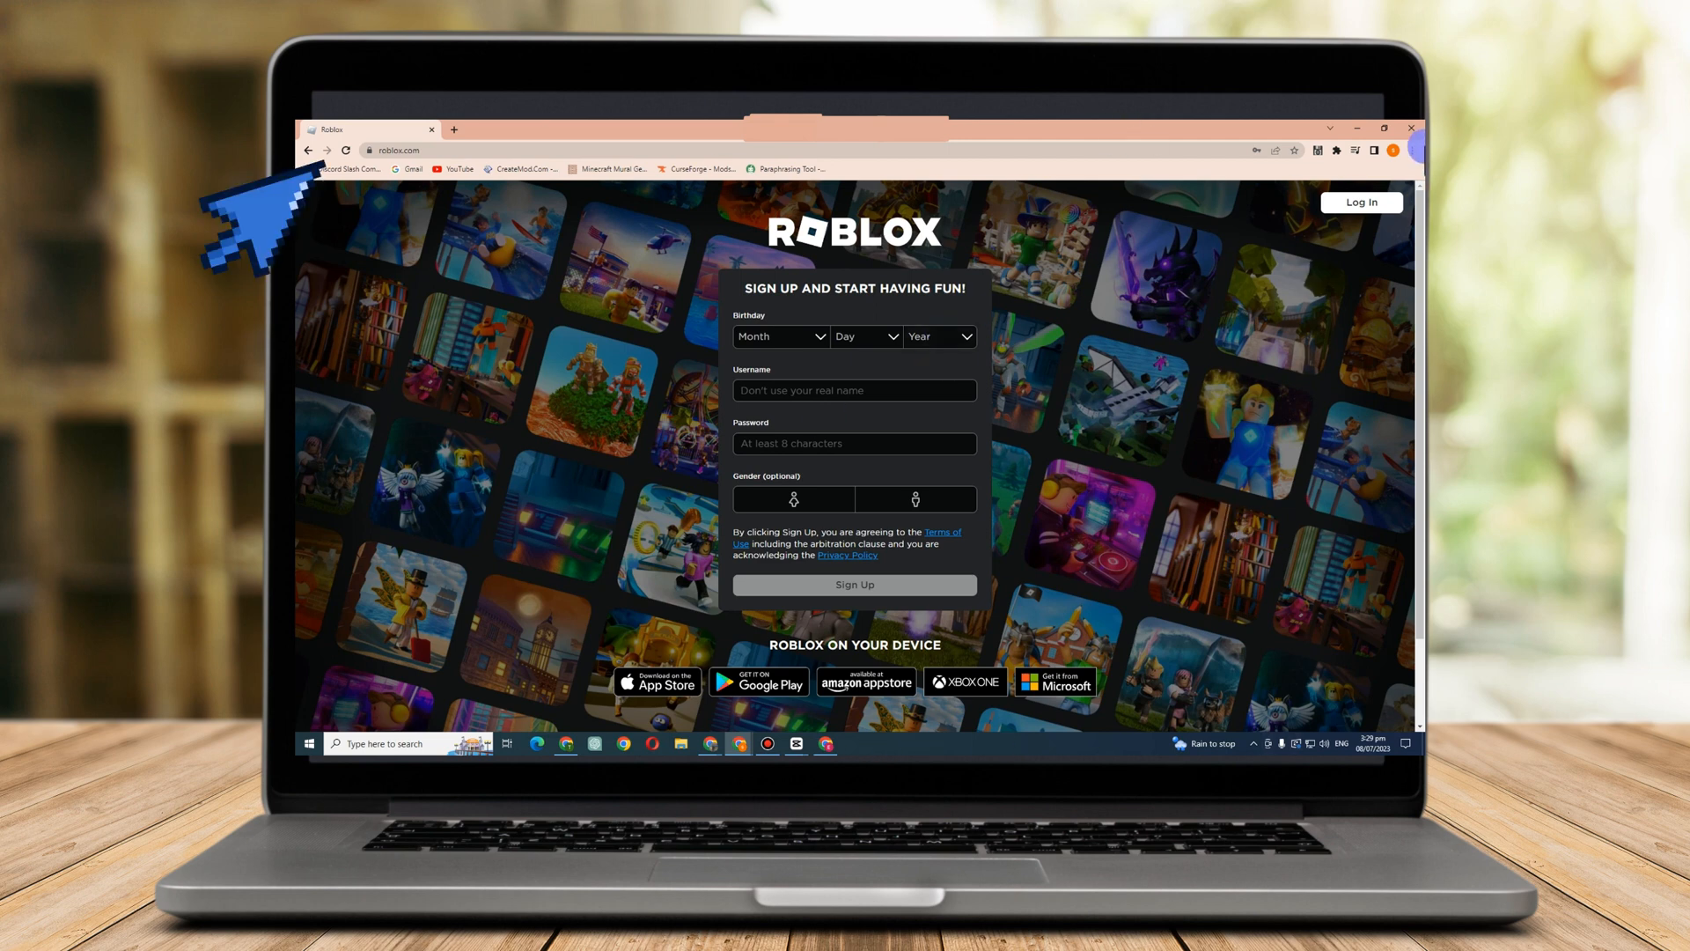
Log in to Roblox as janiestatdyrroth from the sign-in page
left_click(1360, 201)
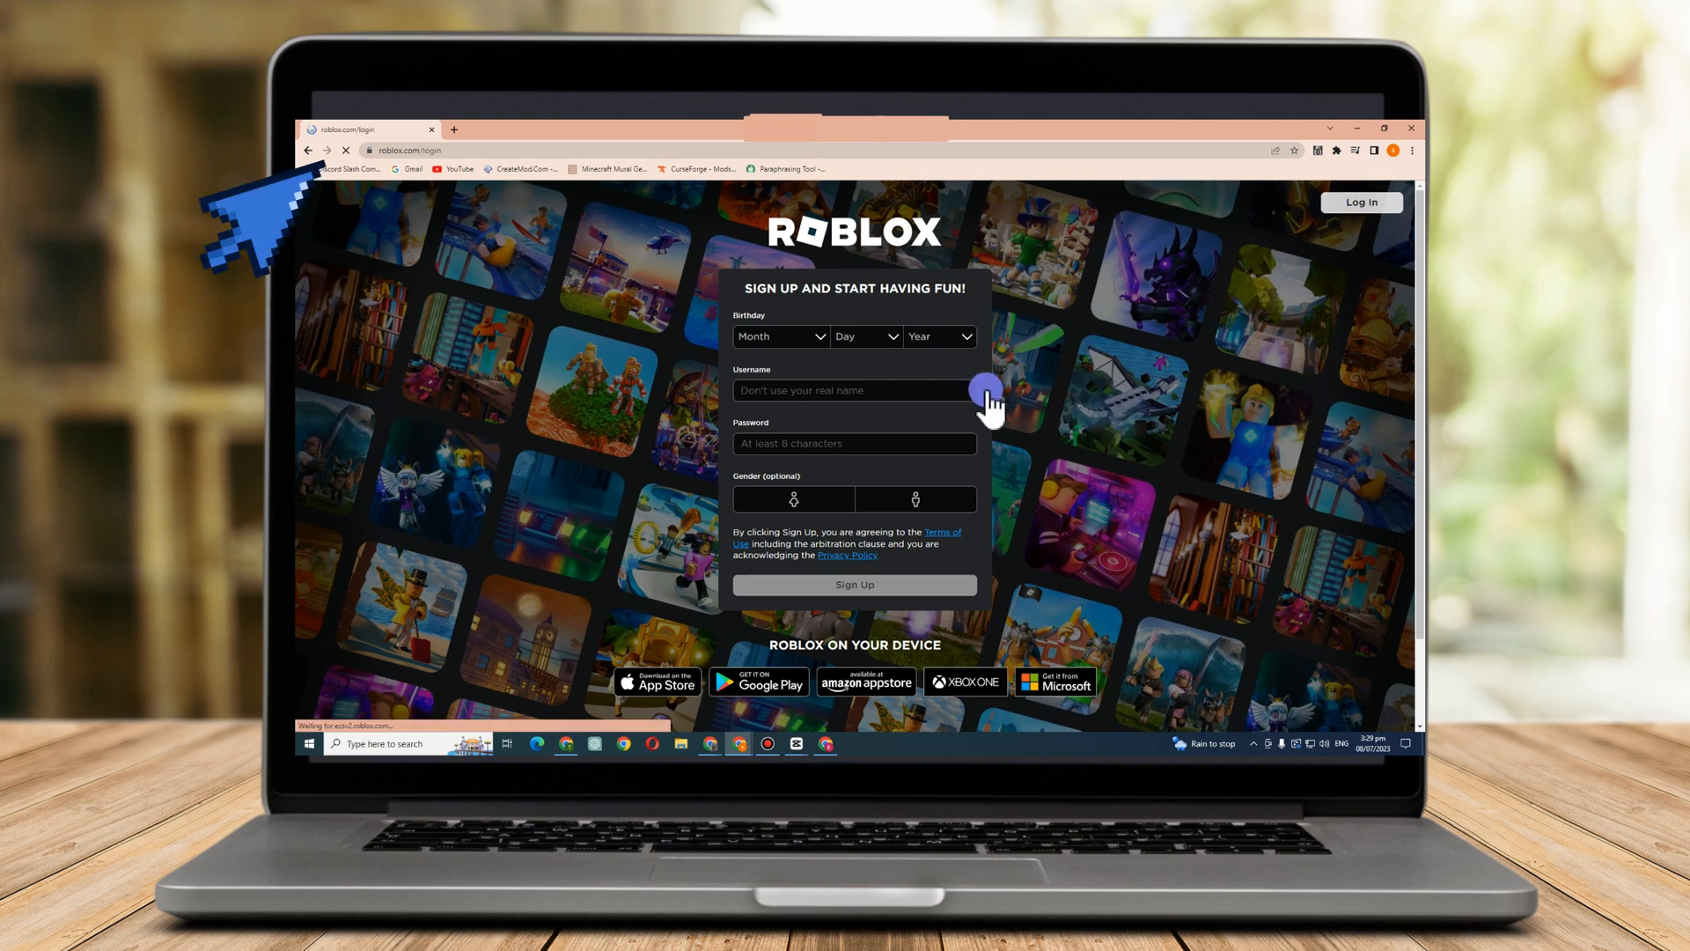
left_click(1360, 201)
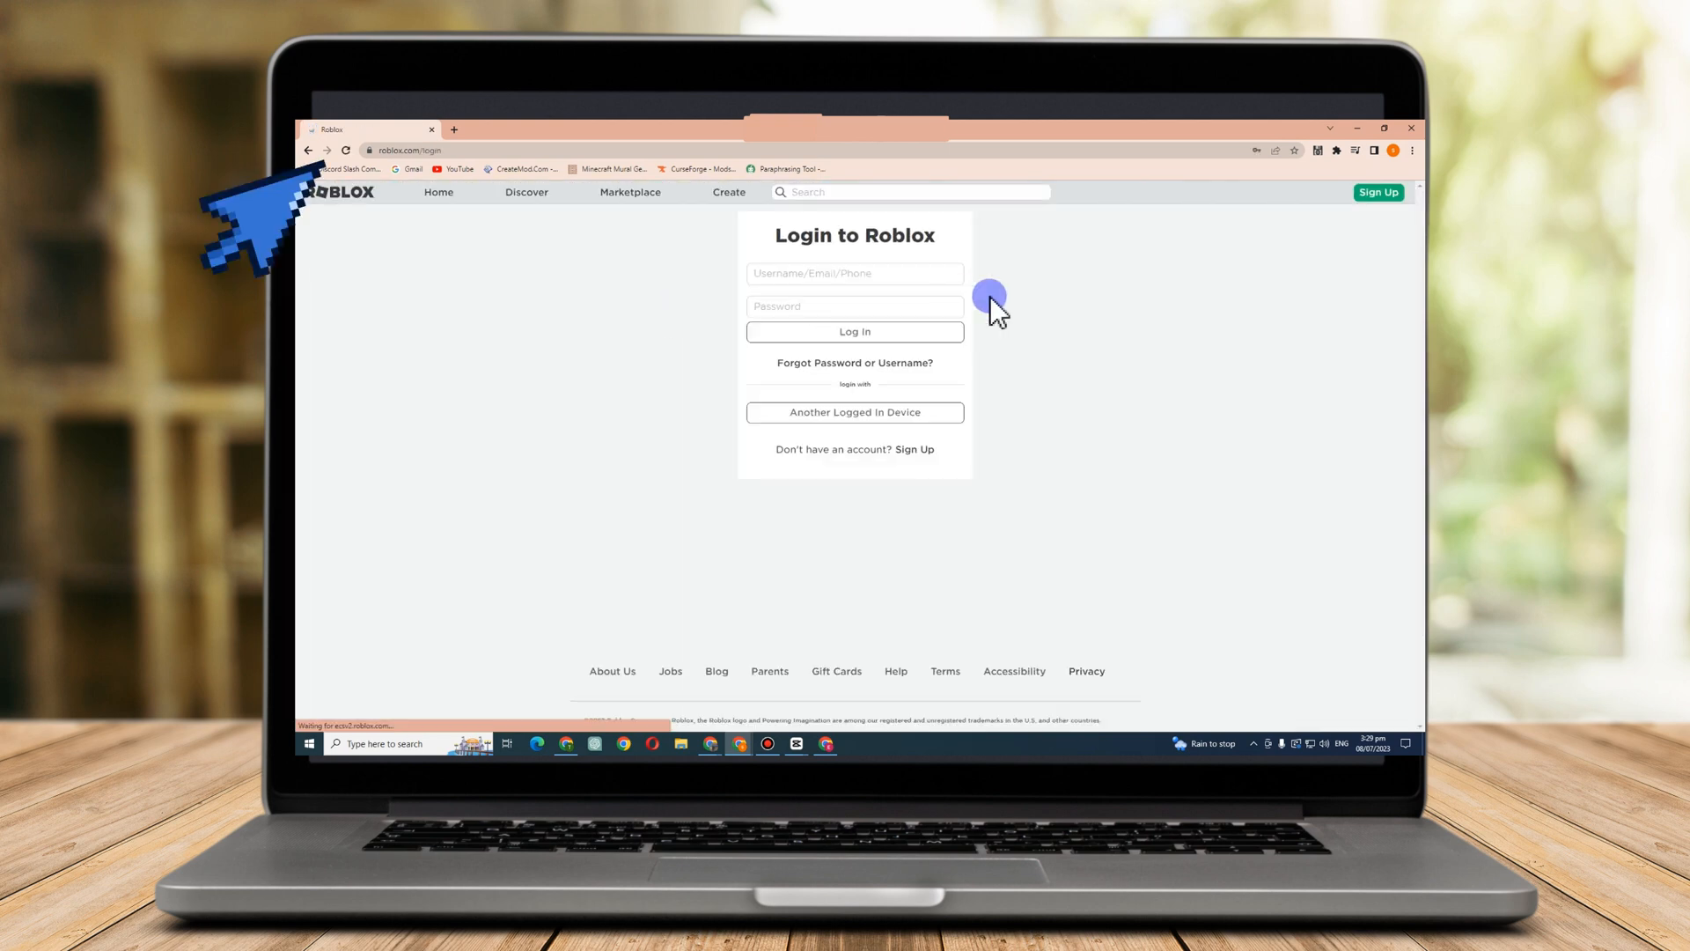
type("janiestatdyrroth")
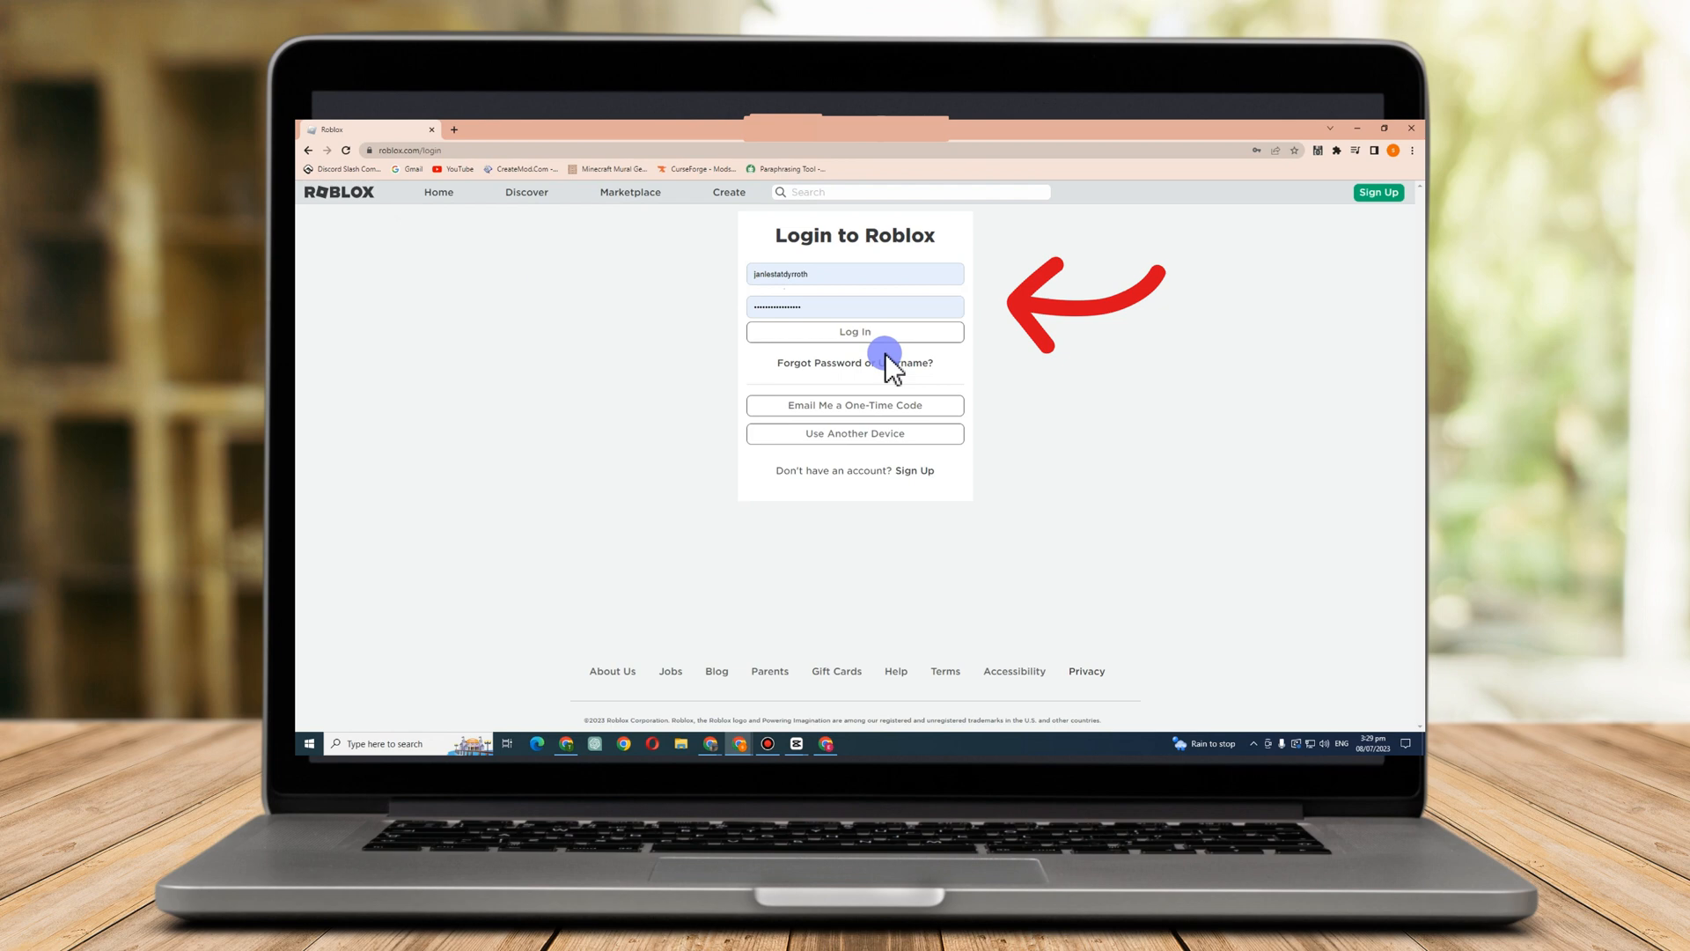
left_click(854, 331)
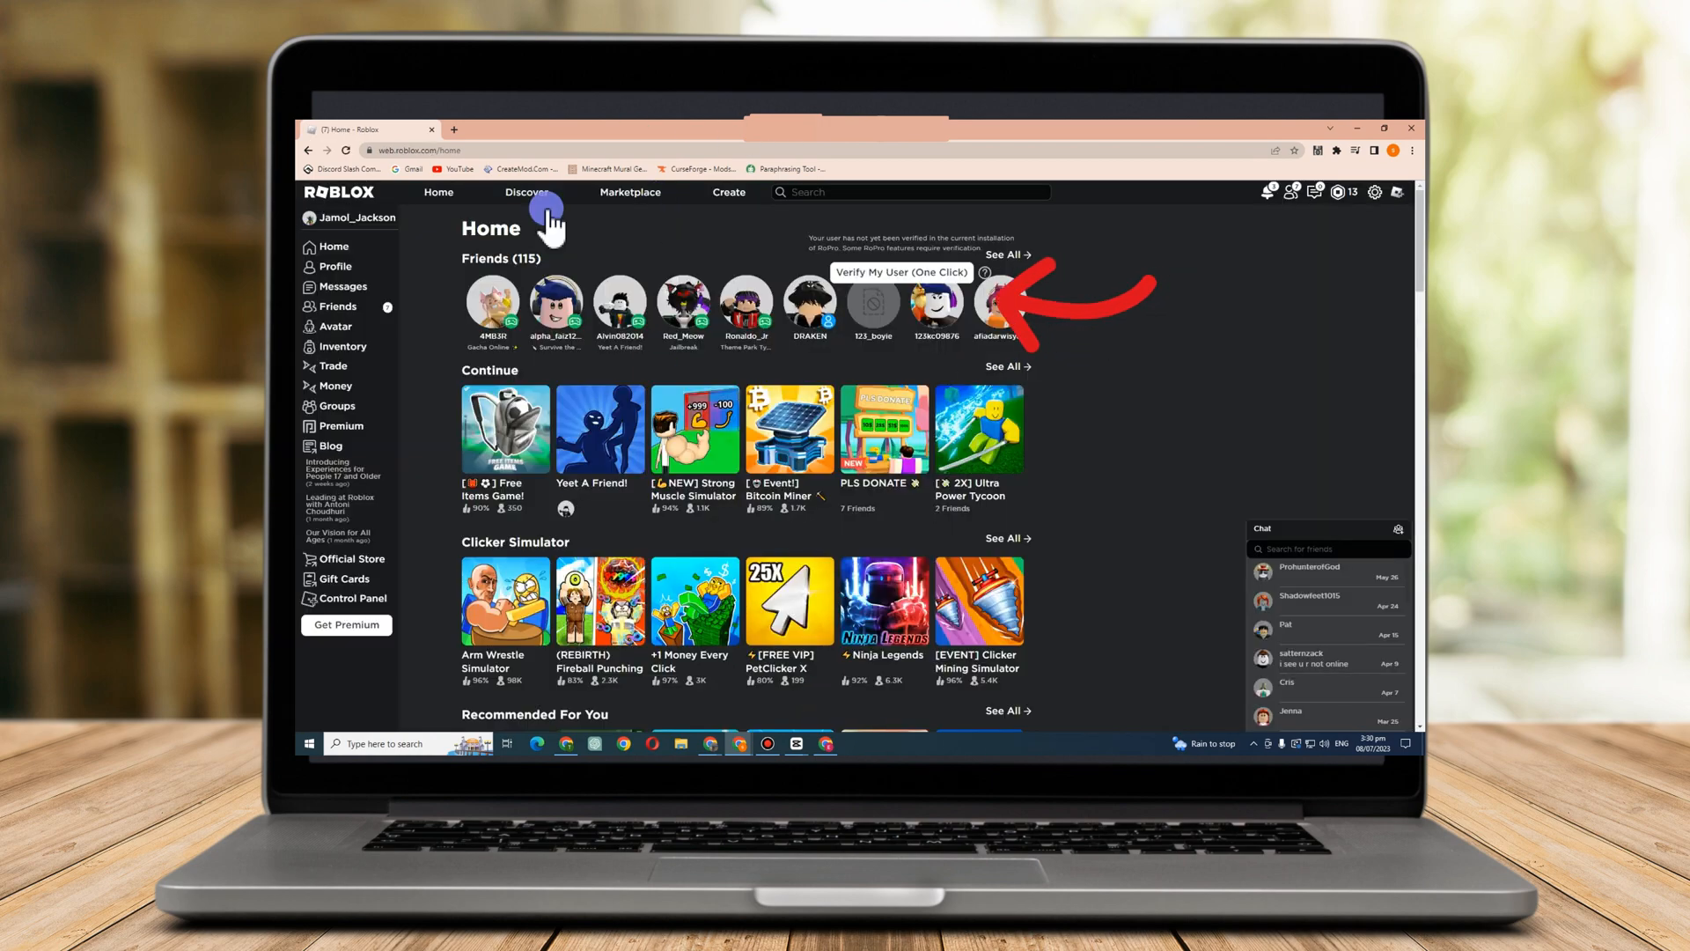
mouse_move(819, 421)
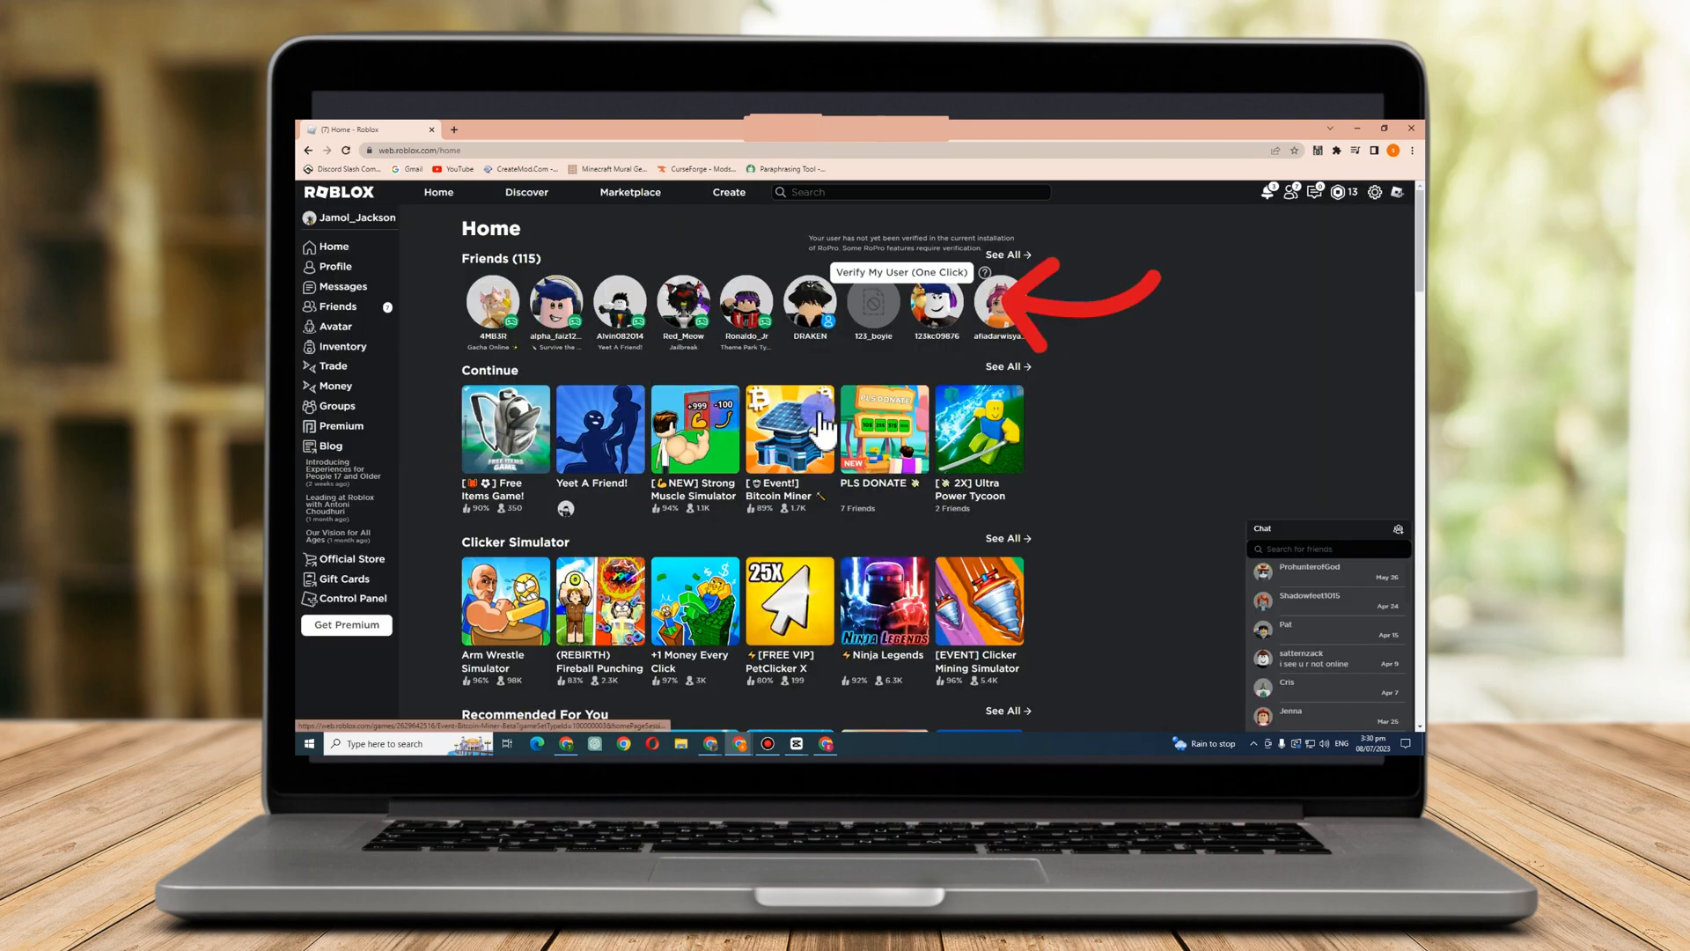
Open PLS DONATE from the Home page, press Play, and download the Roblox installer
scroll("down", 3)
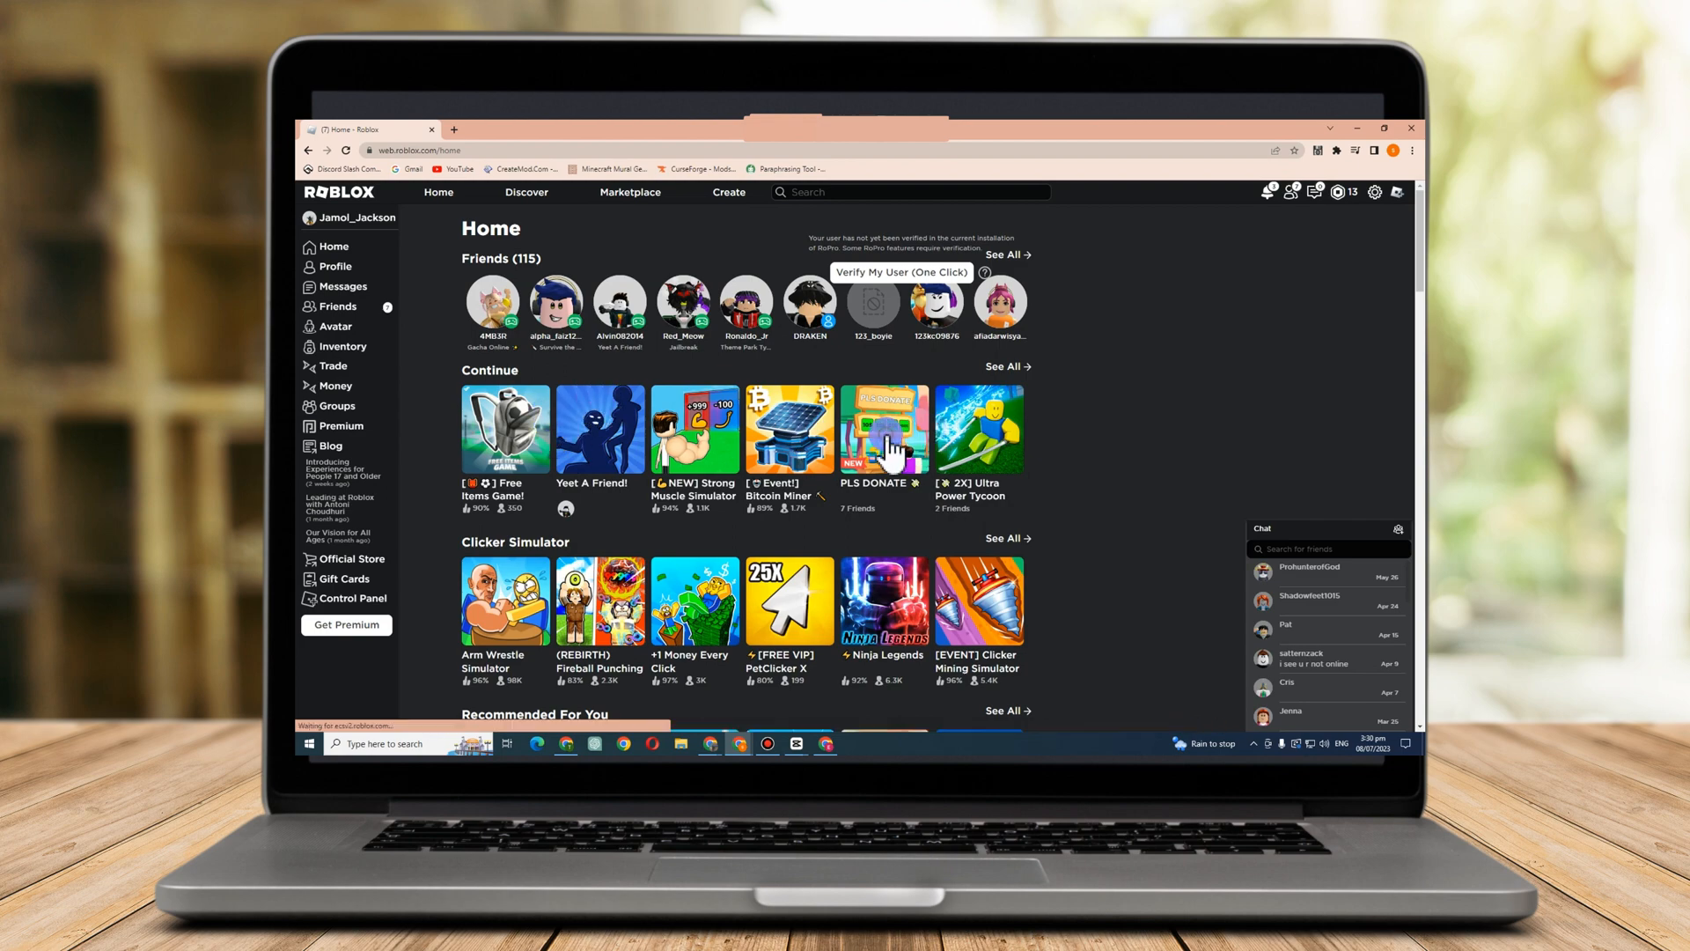
left_click(883, 430)
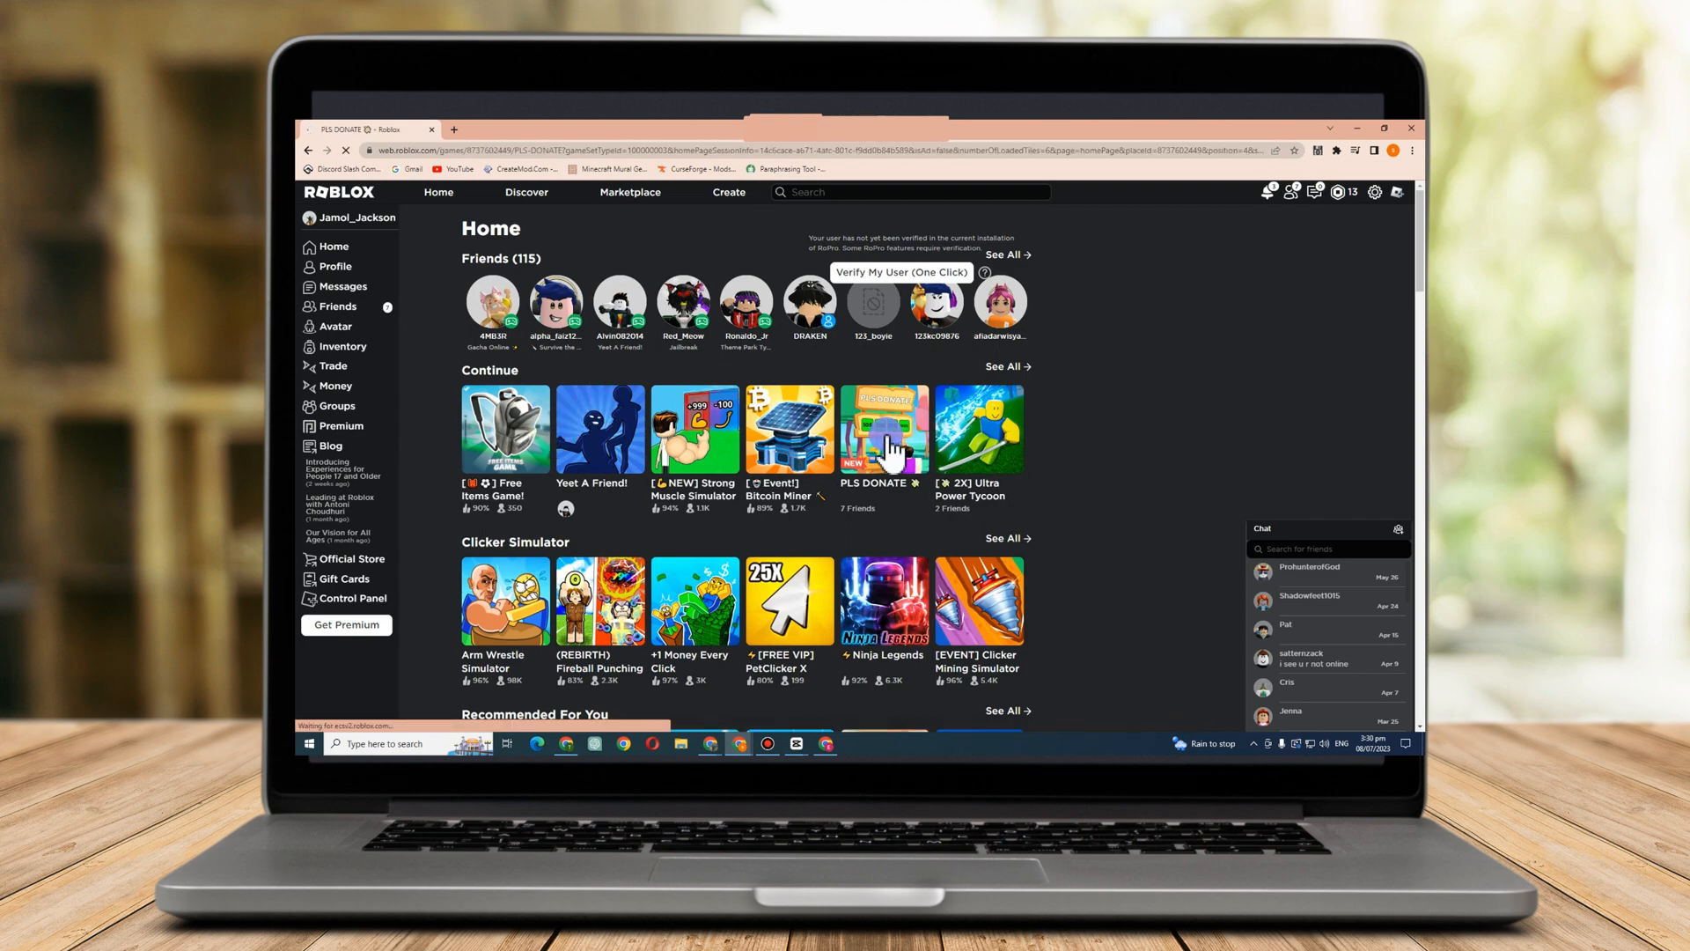
left_click(883, 428)
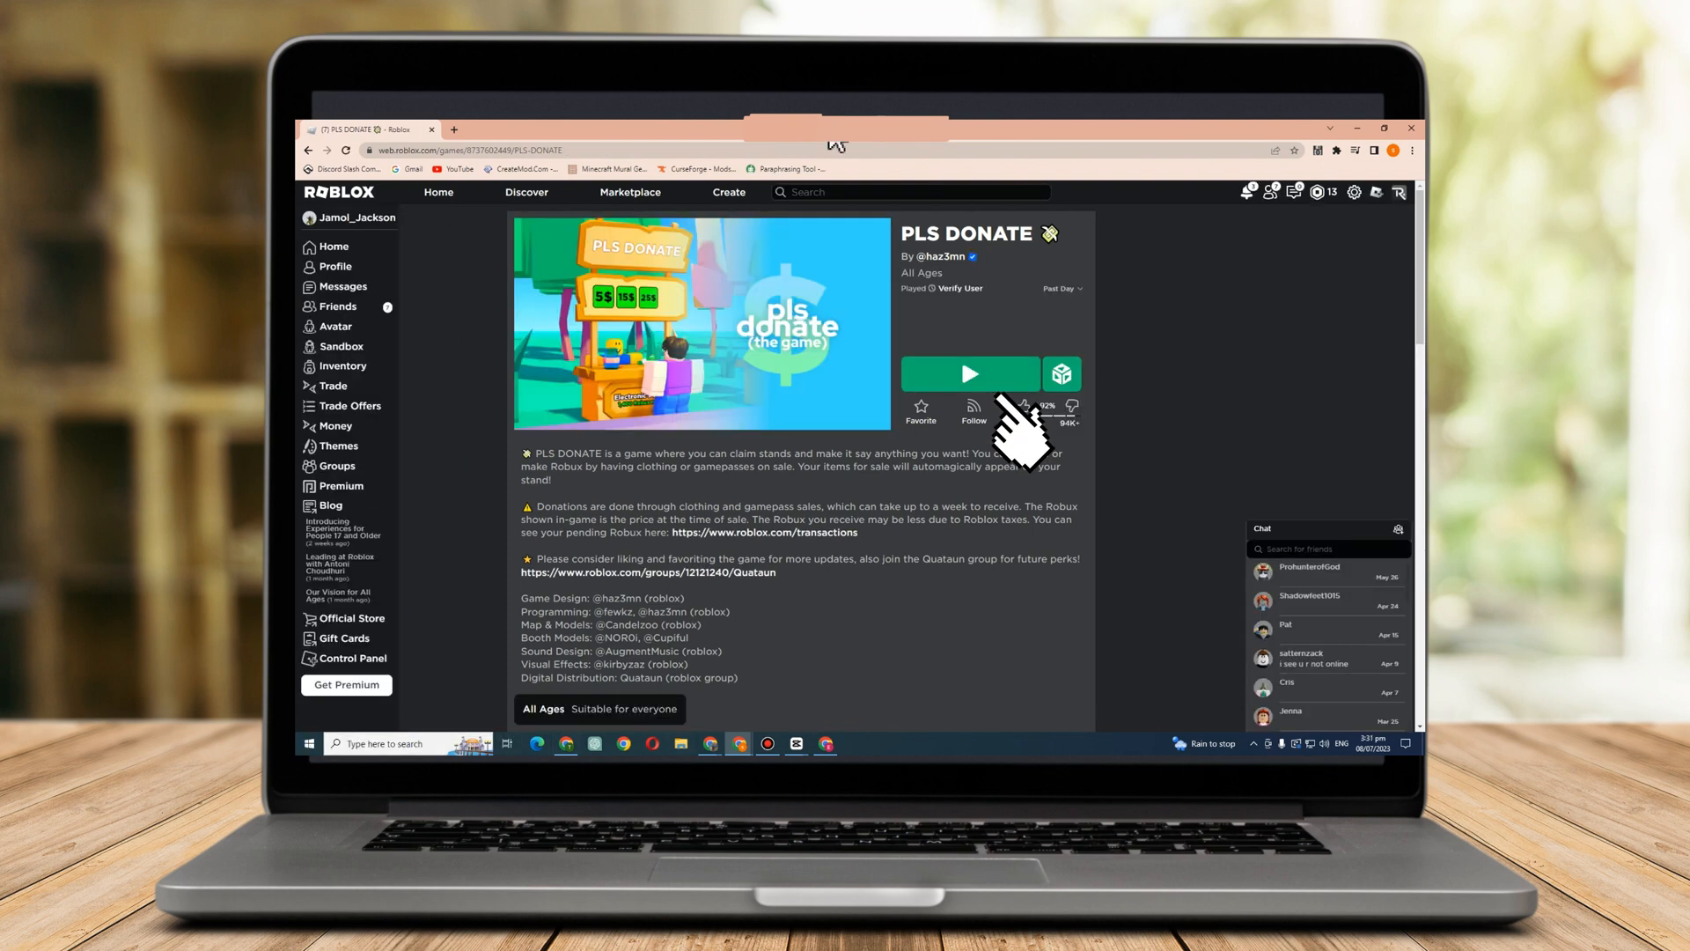
left_click(968, 374)
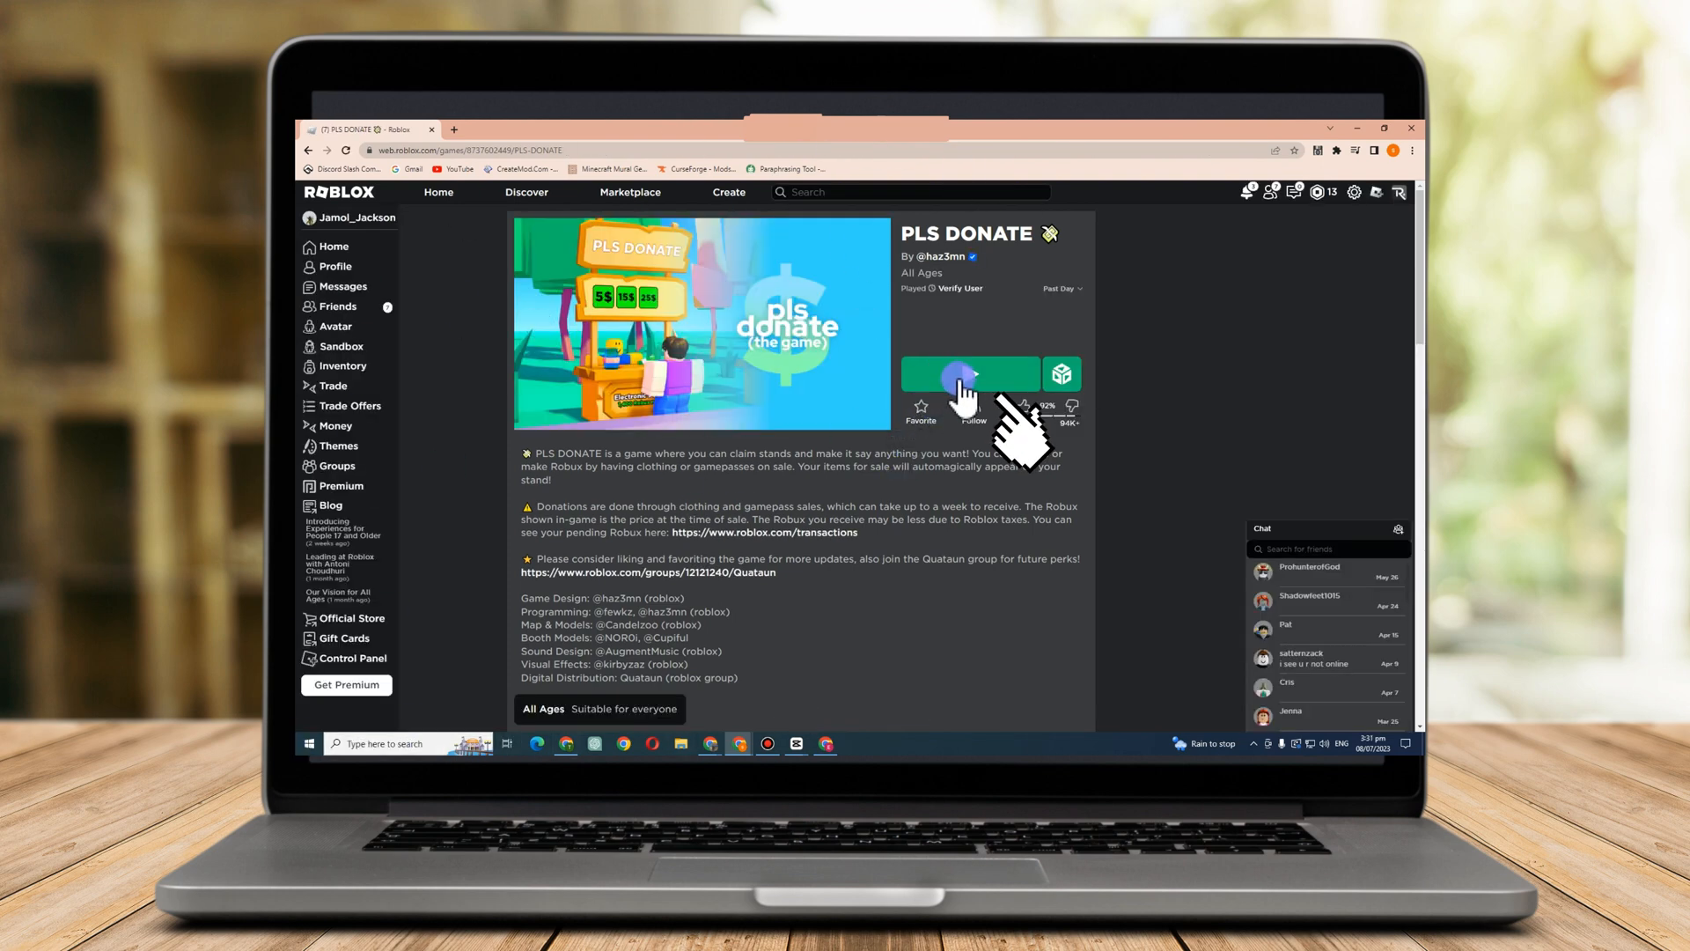
left_click(966, 374)
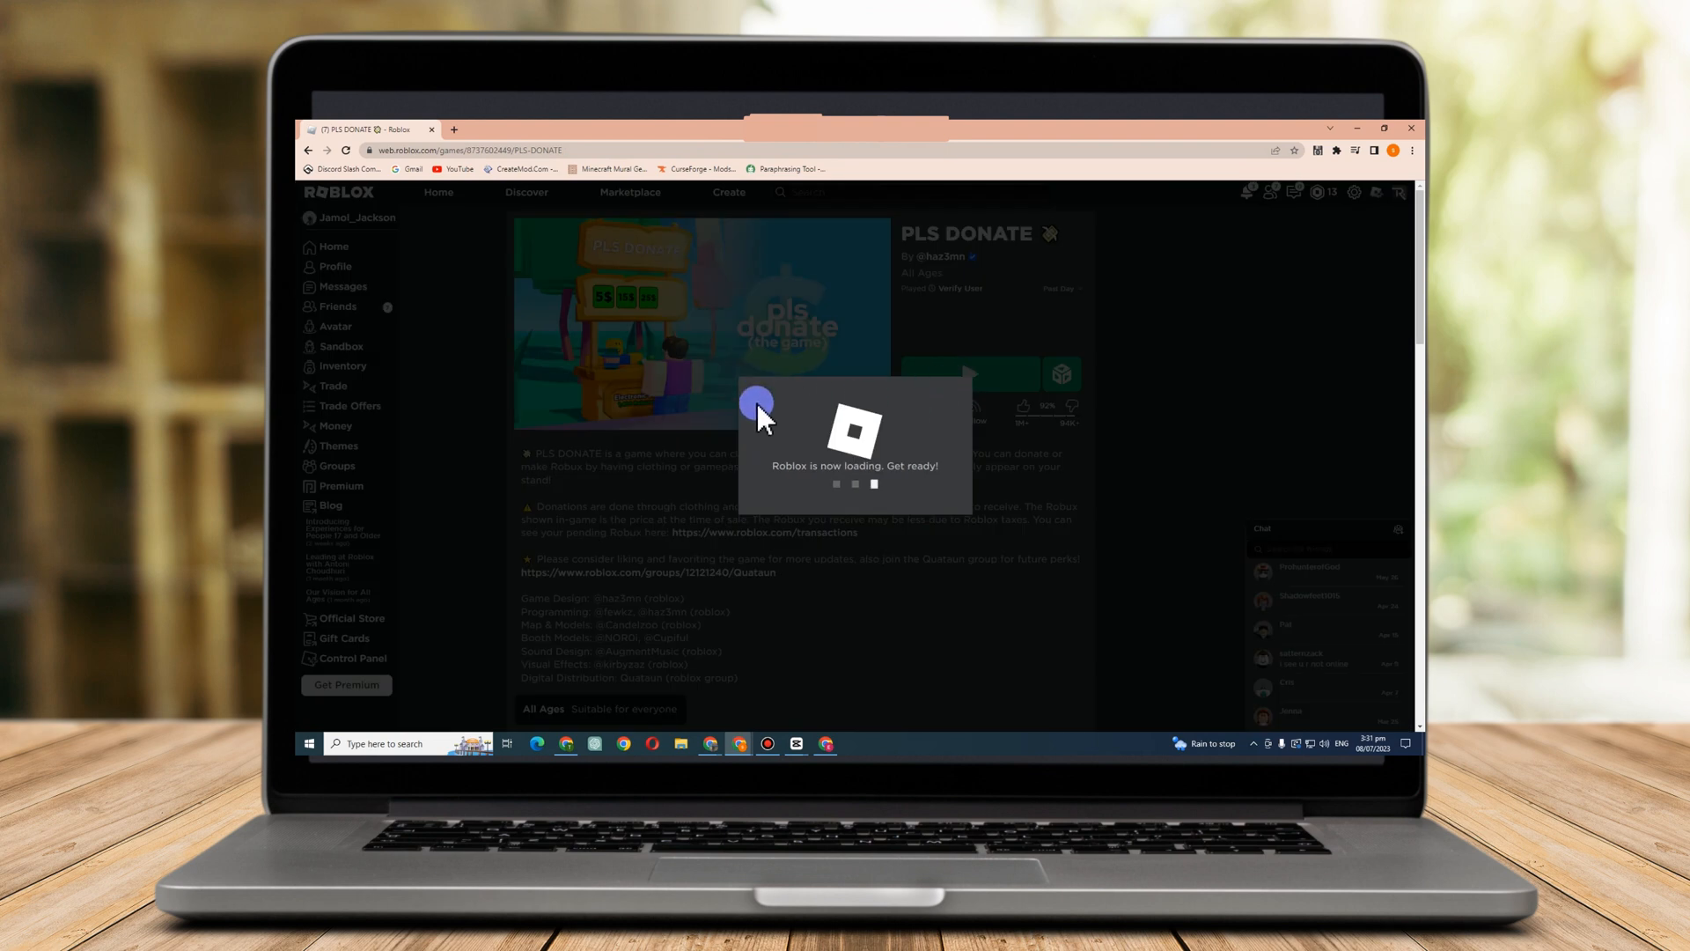
mouse_move(917, 647)
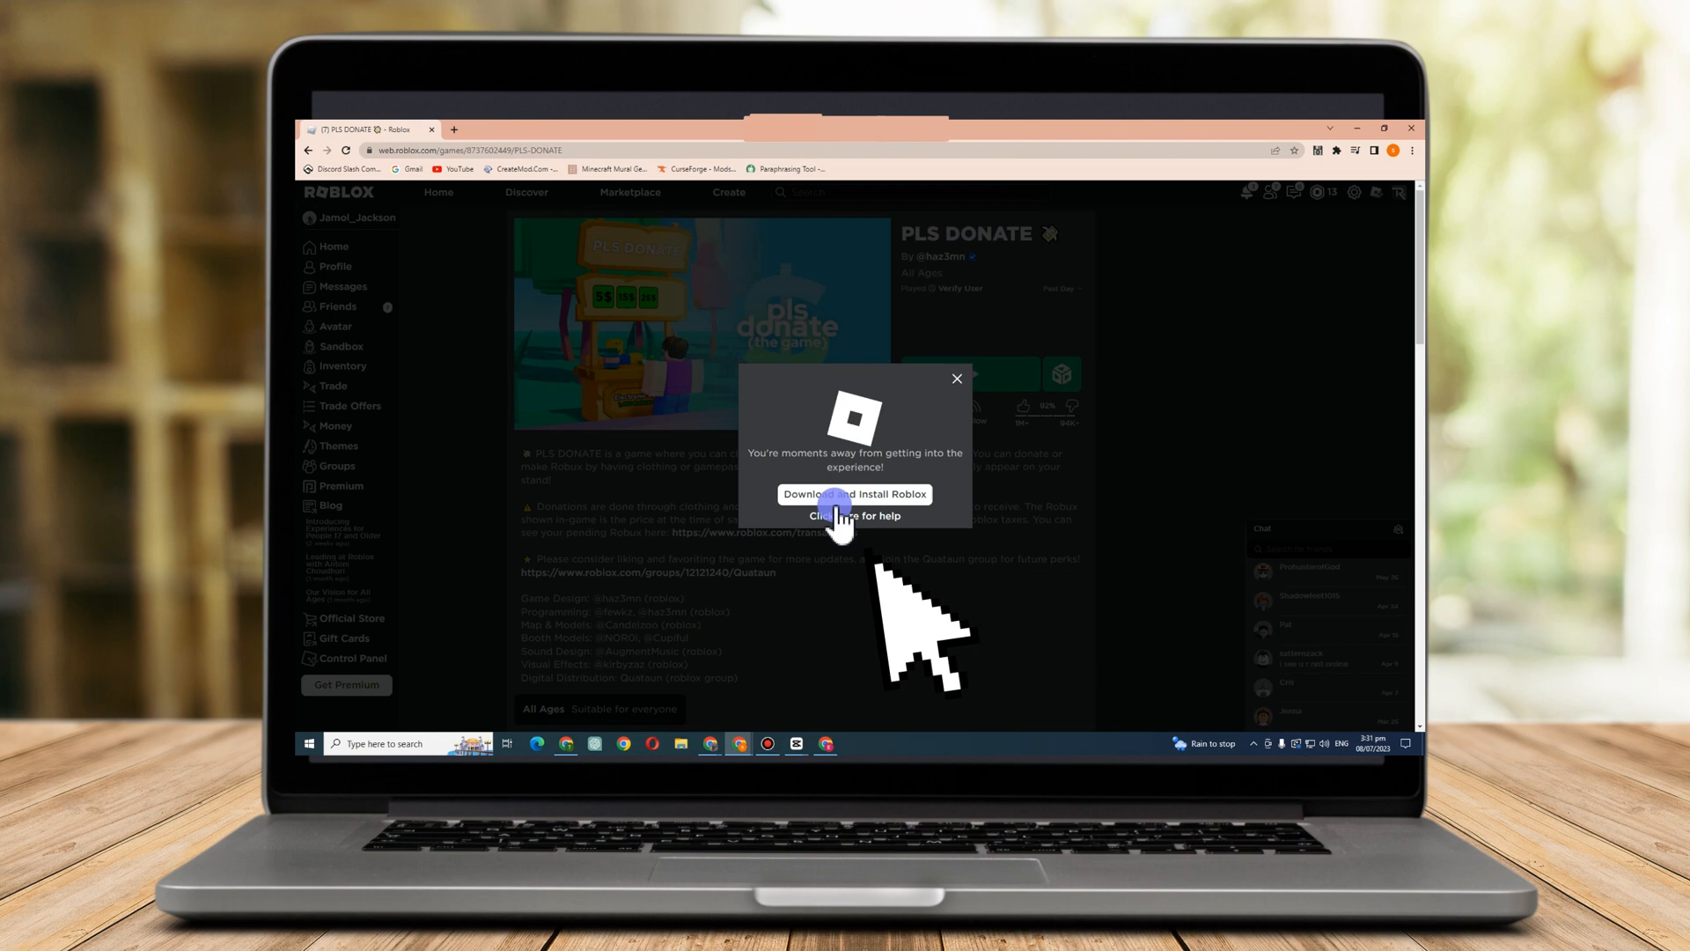
left_click(853, 494)
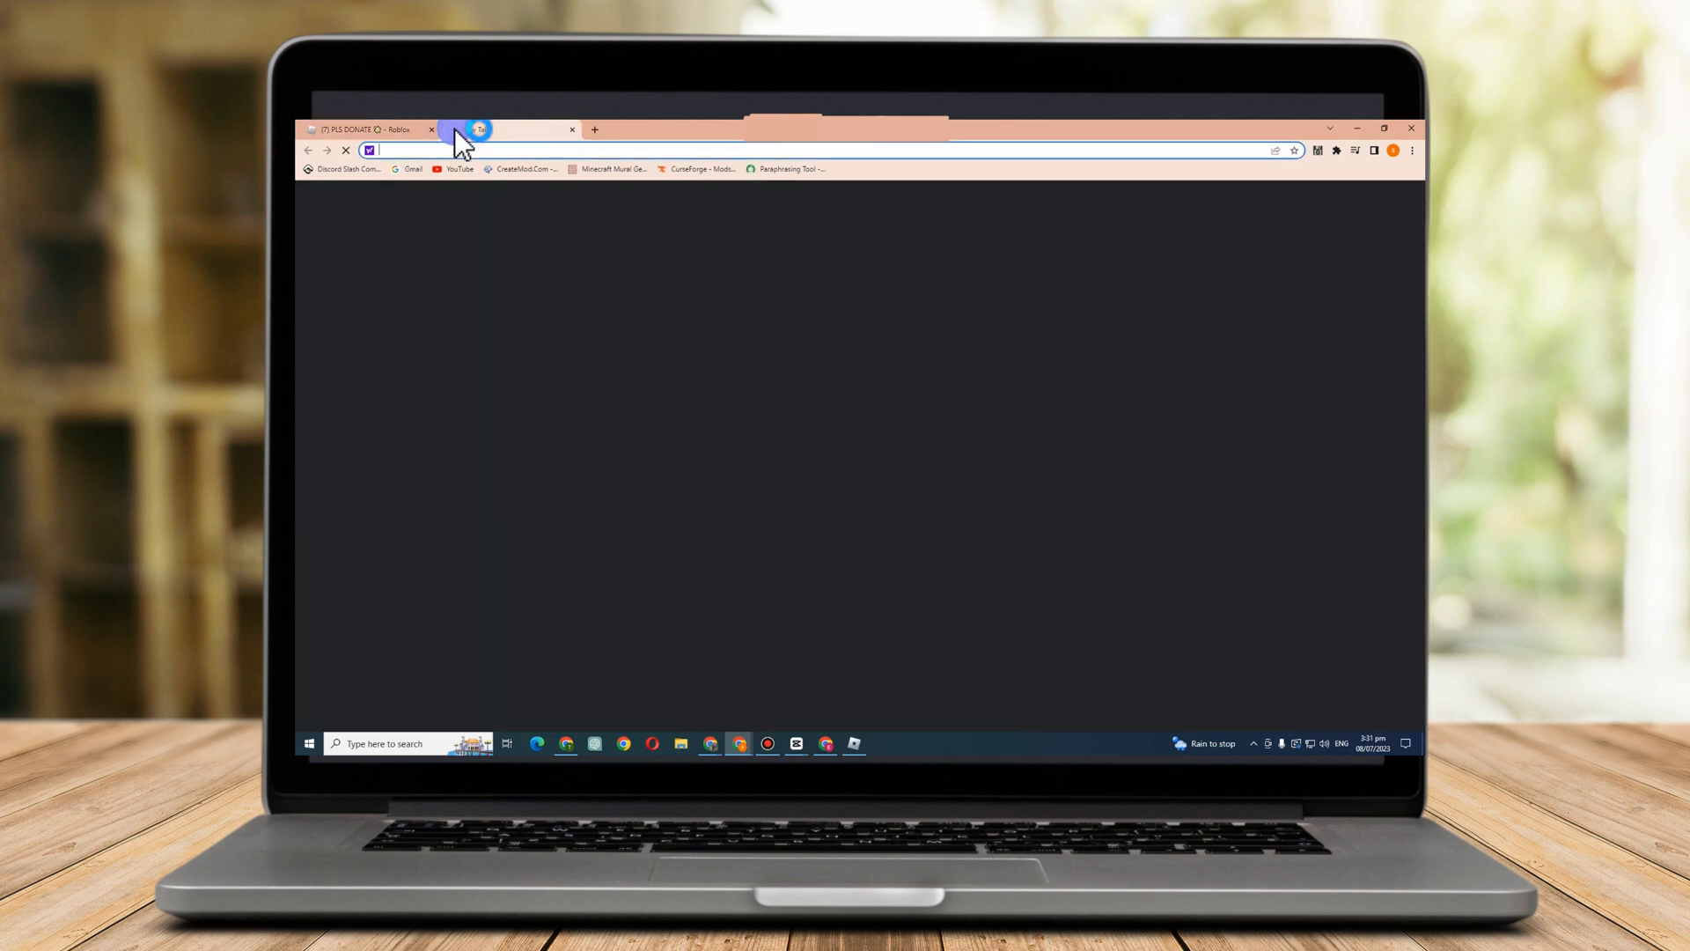
Go to pastebin.com in a new tab and open the UPDATED Universe ID Code paste
type("pastebin.com")
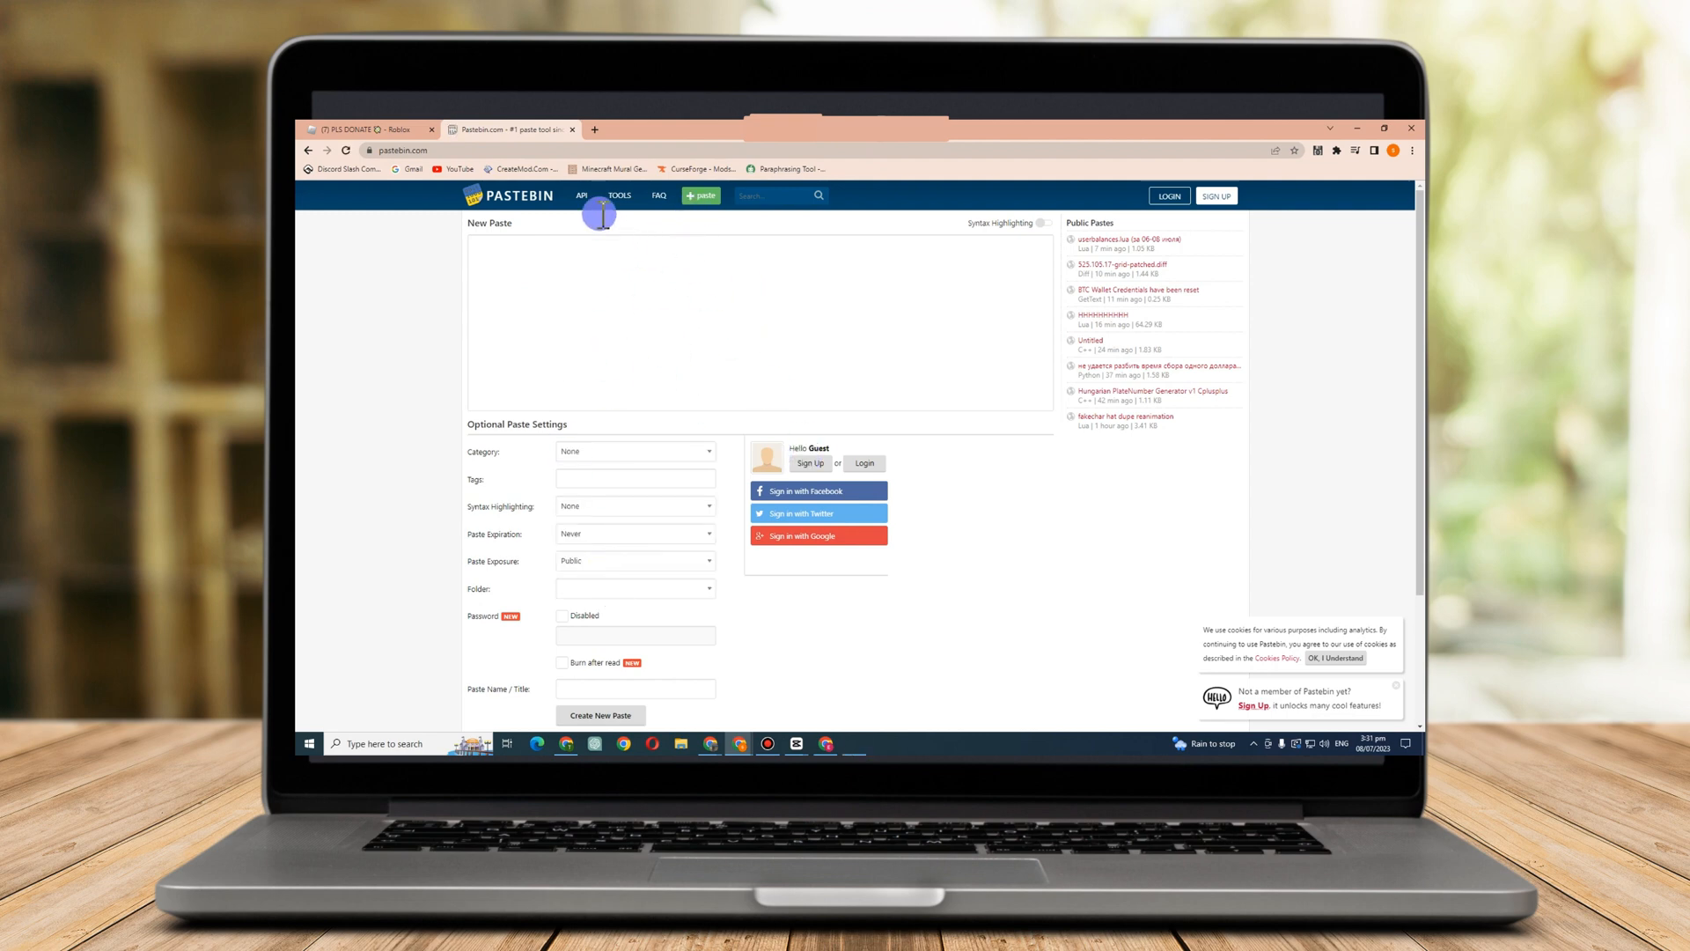
mouse_move(699, 466)
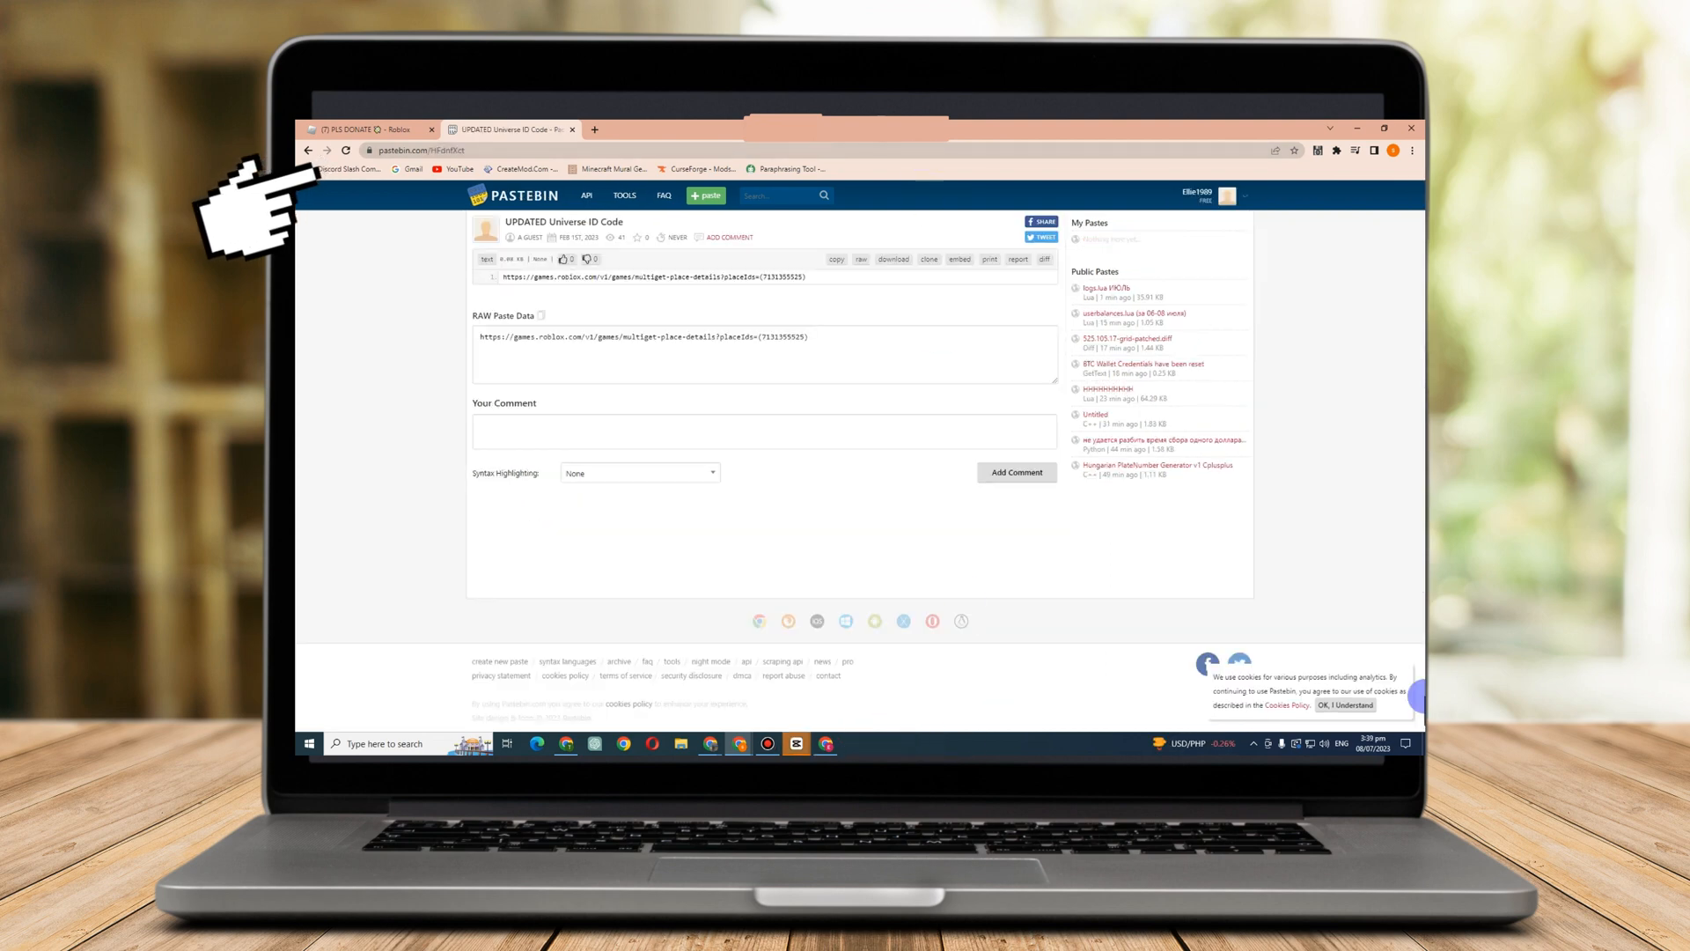
left_click(702, 129)
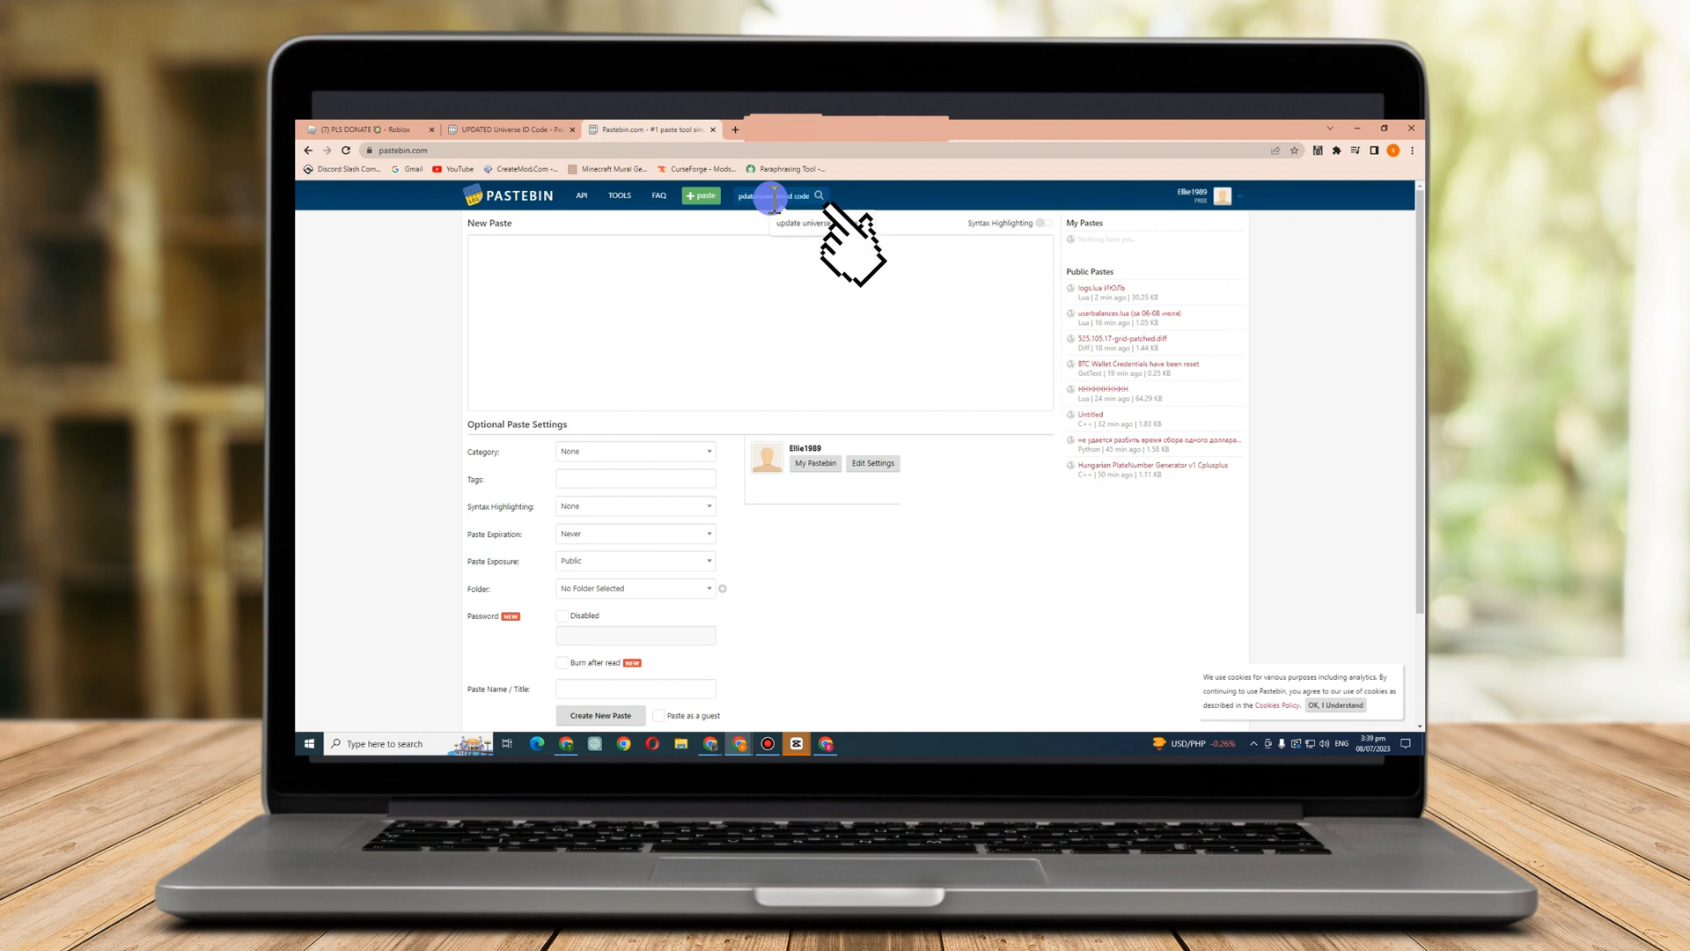
Search Pastebin for universe id code and copy the paste's multiget-place-details link
left_click(819, 197)
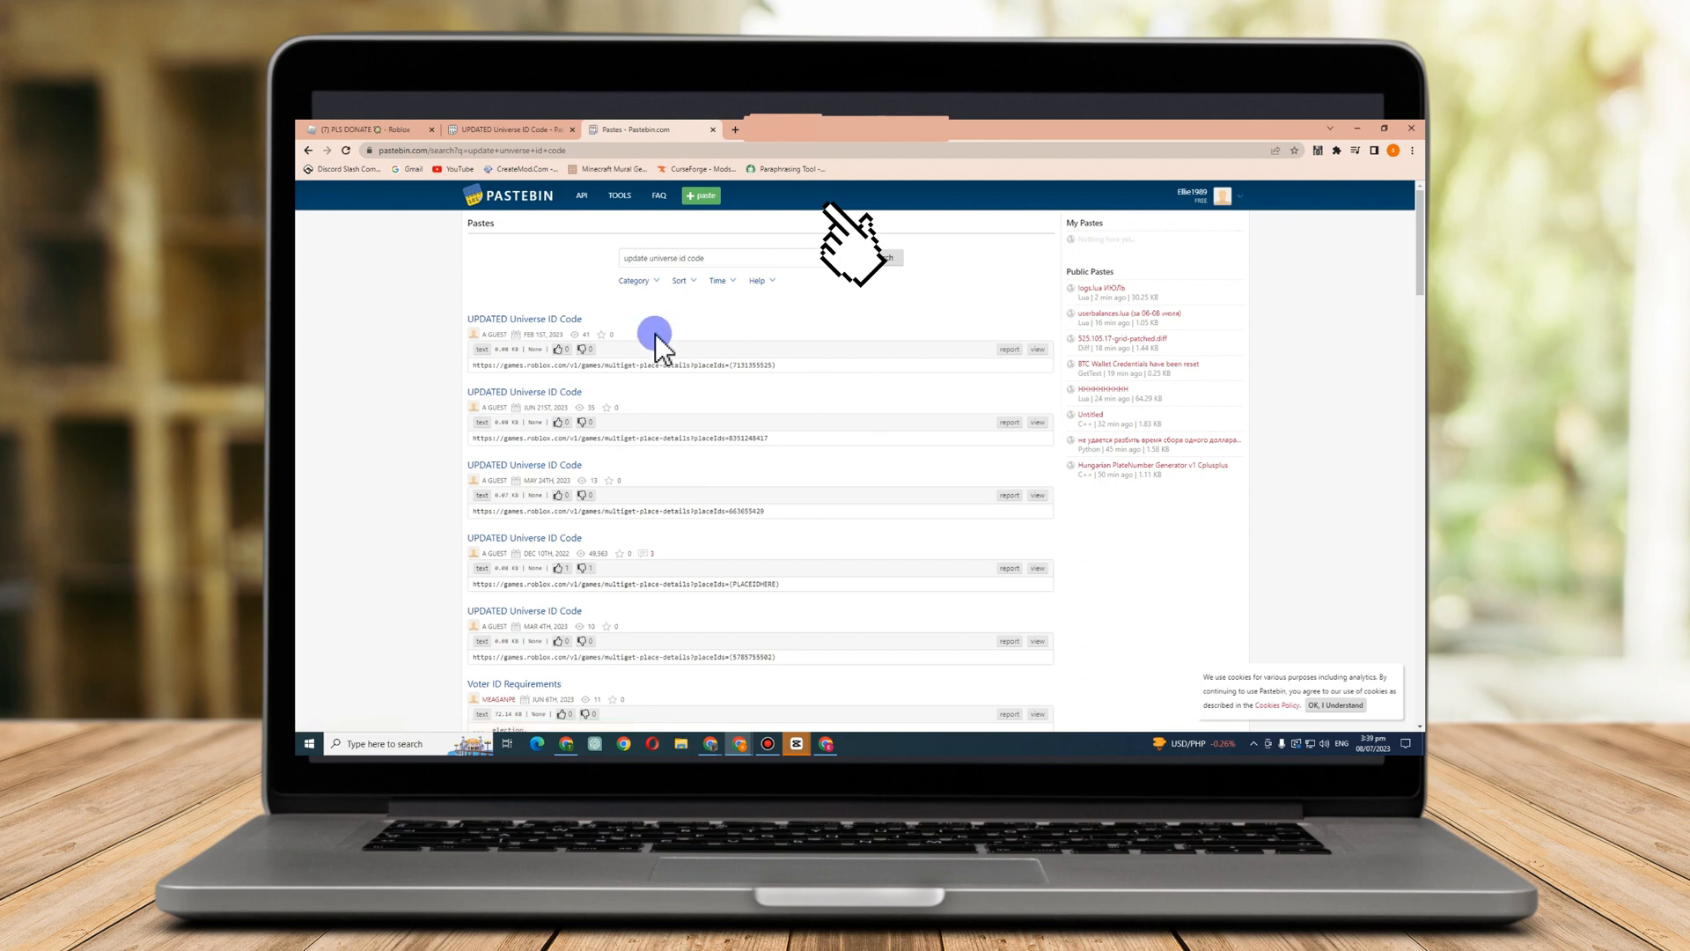
mouse_move(539, 388)
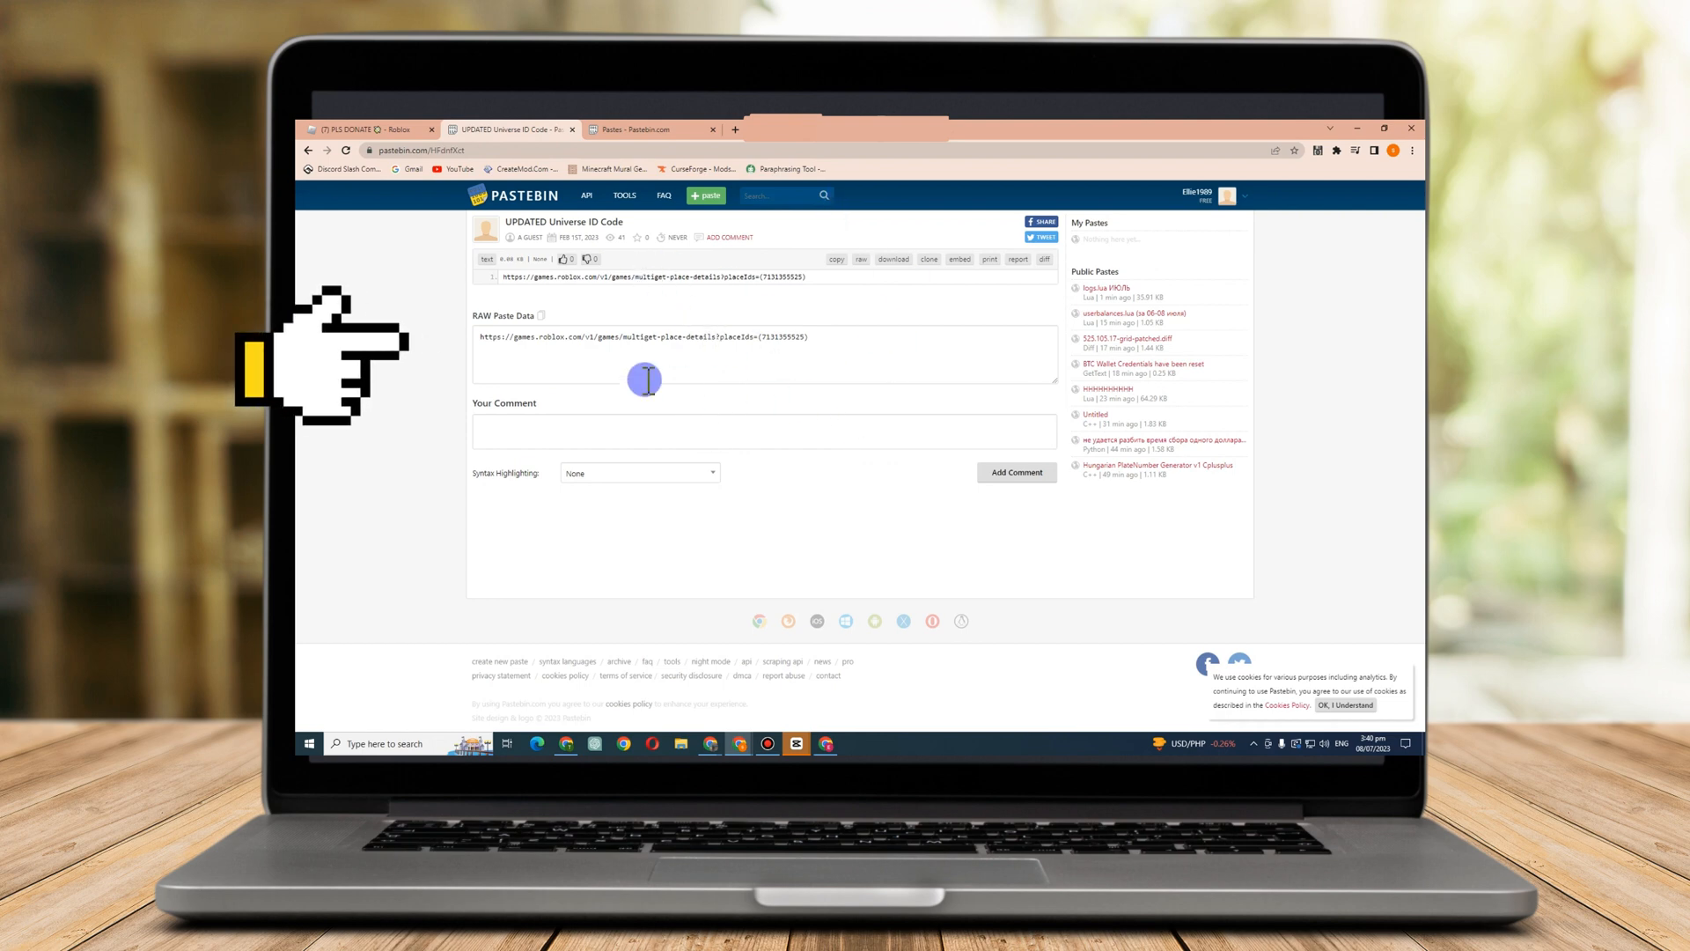
mouse_move(644, 338)
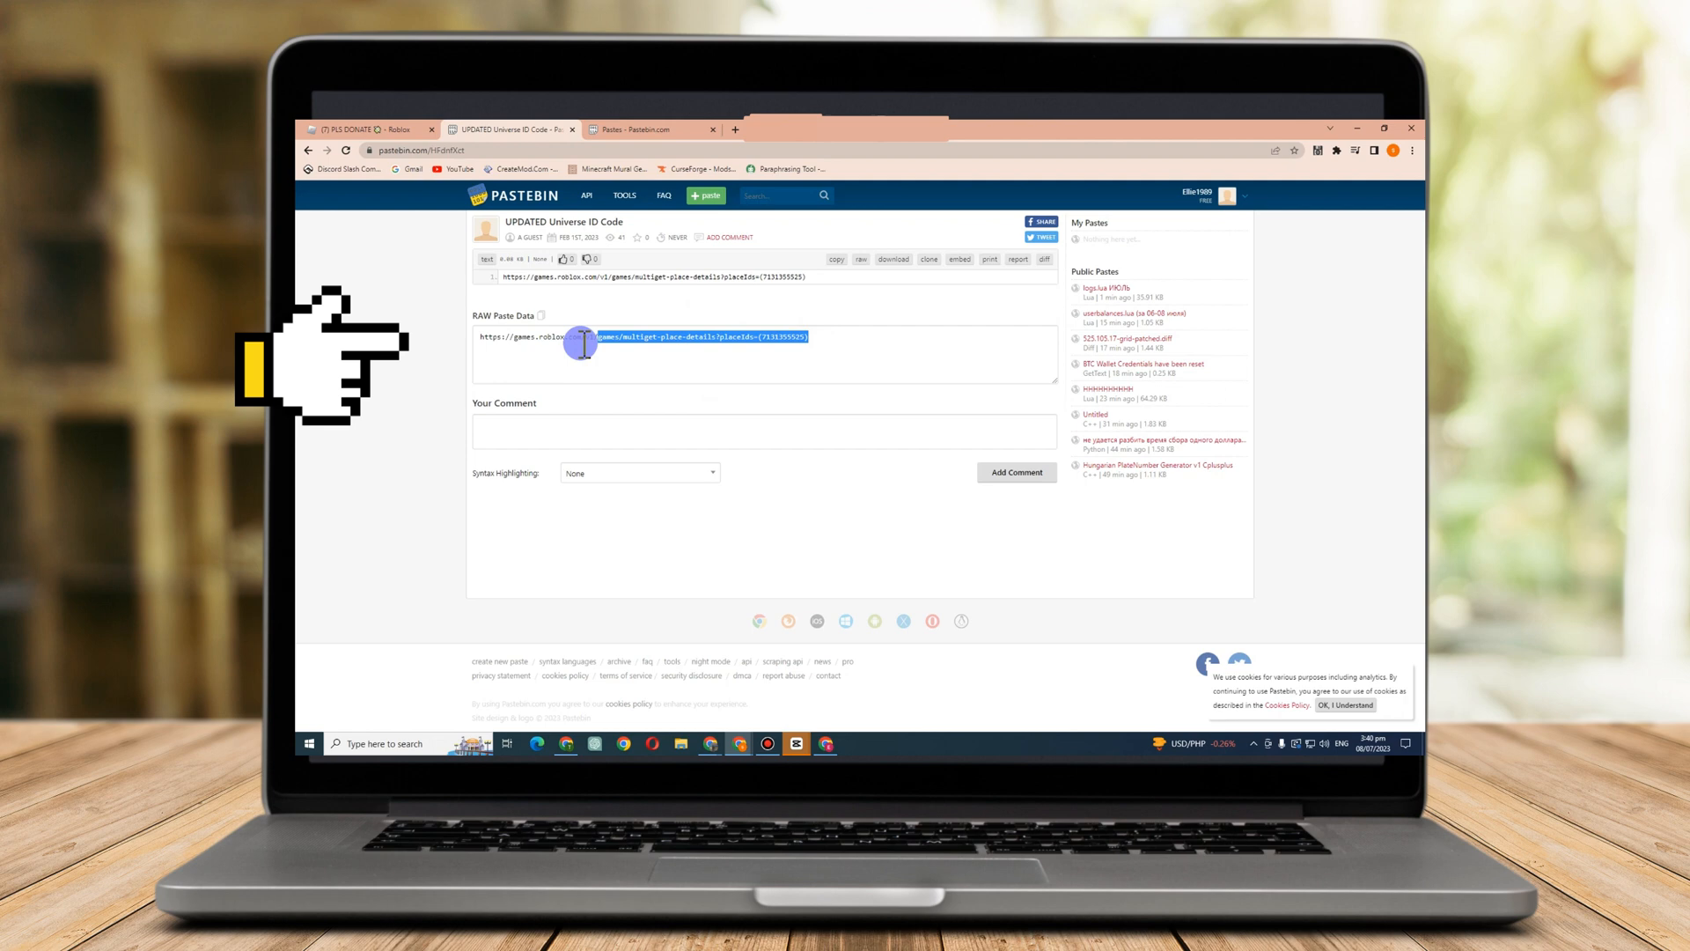
right_click(604, 356)
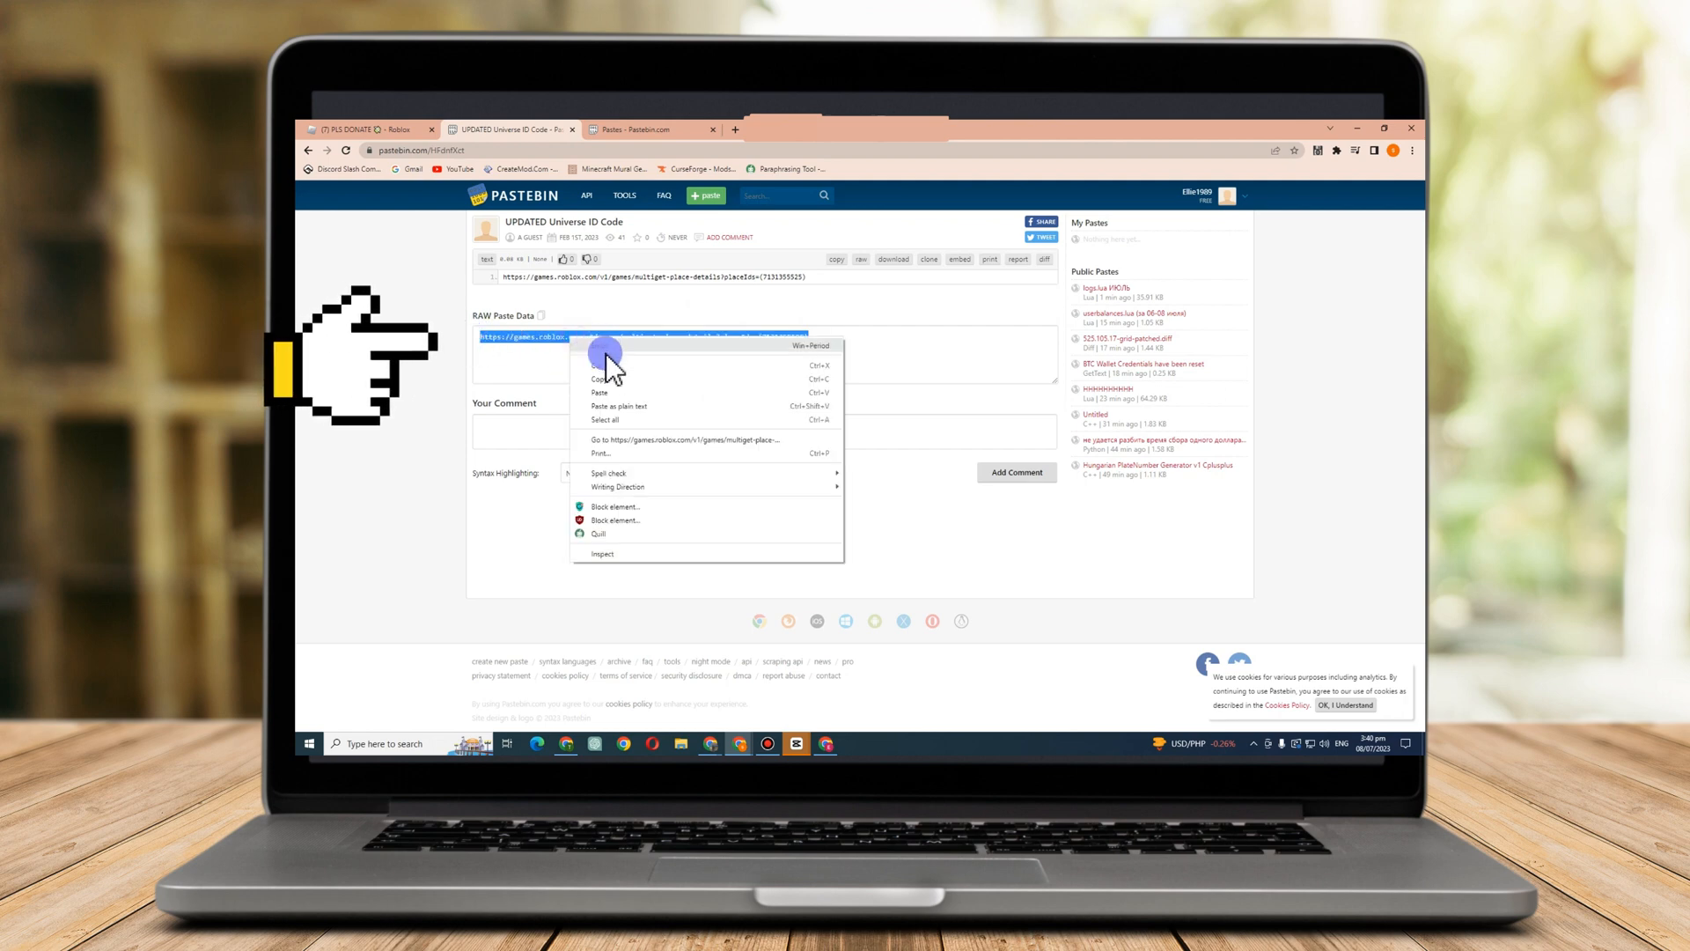
left_click(601, 378)
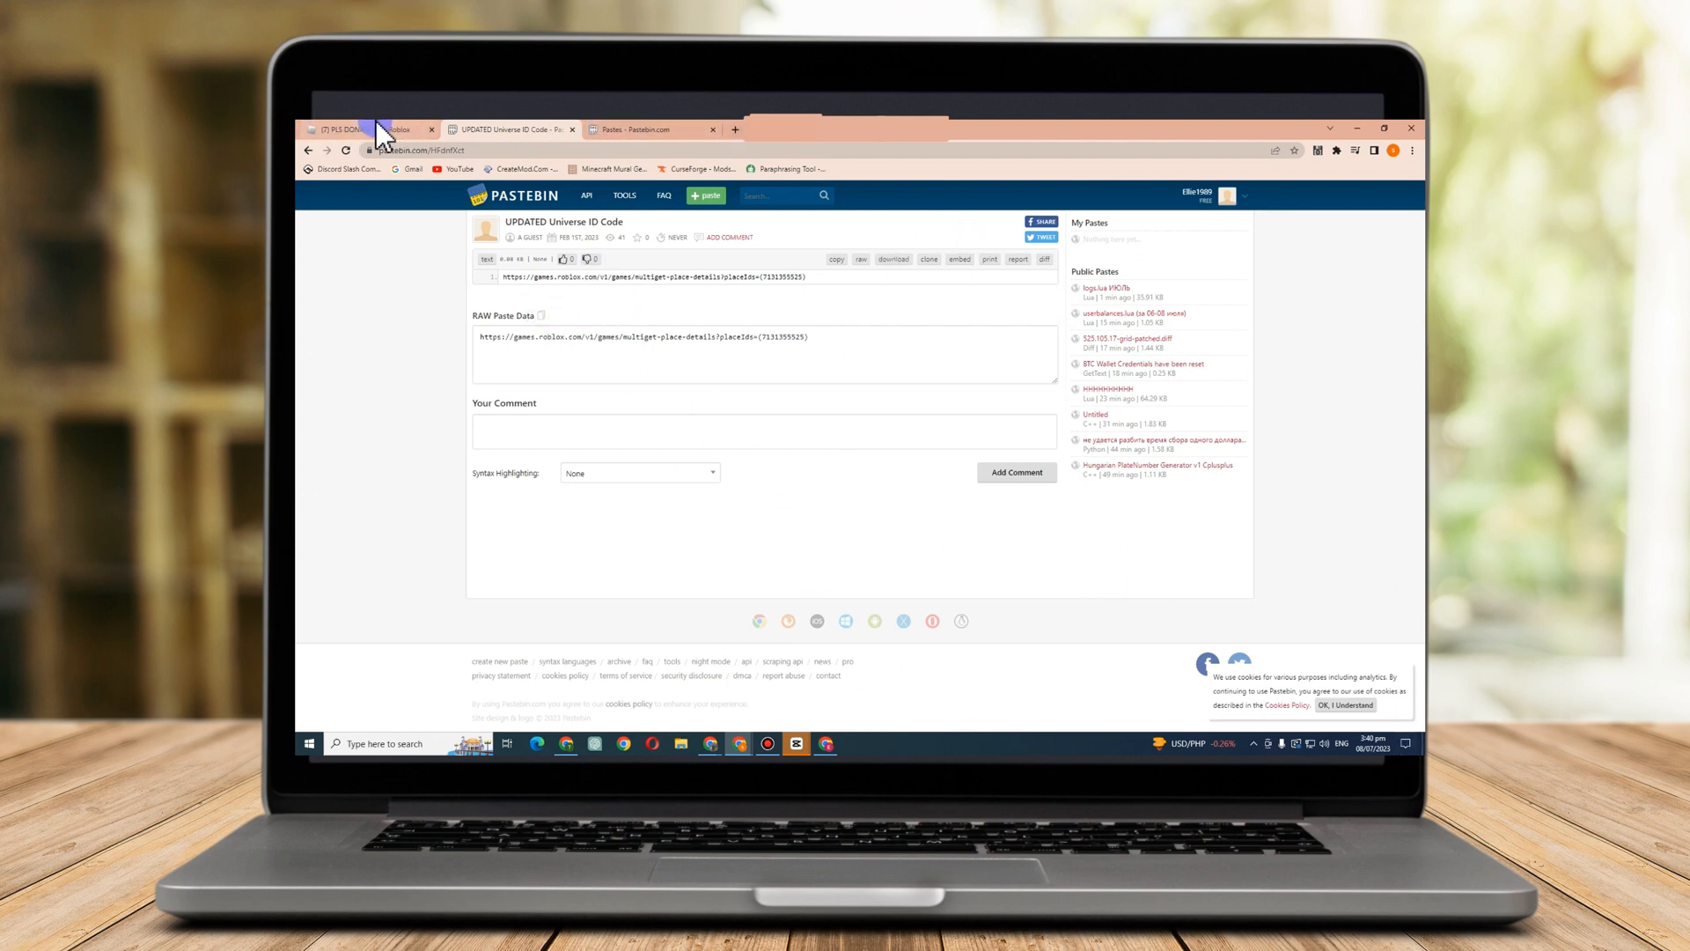
Return to the PLS DONATE tab and select the place id in its address
left_click(366, 130)
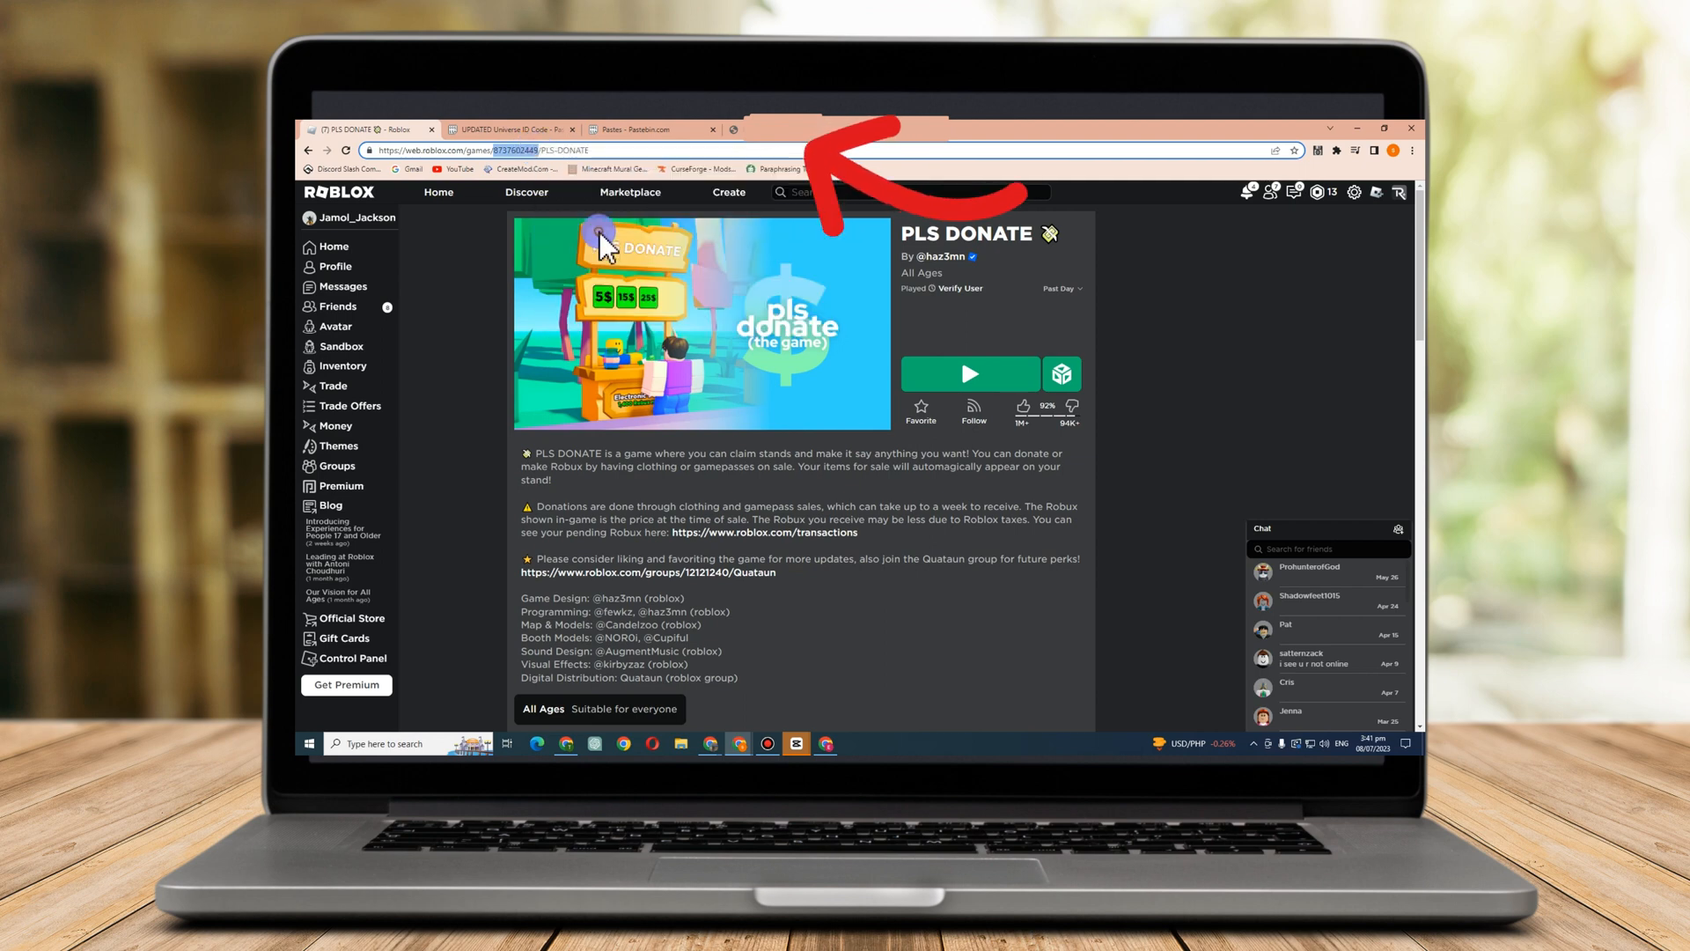
left_click(513, 129)
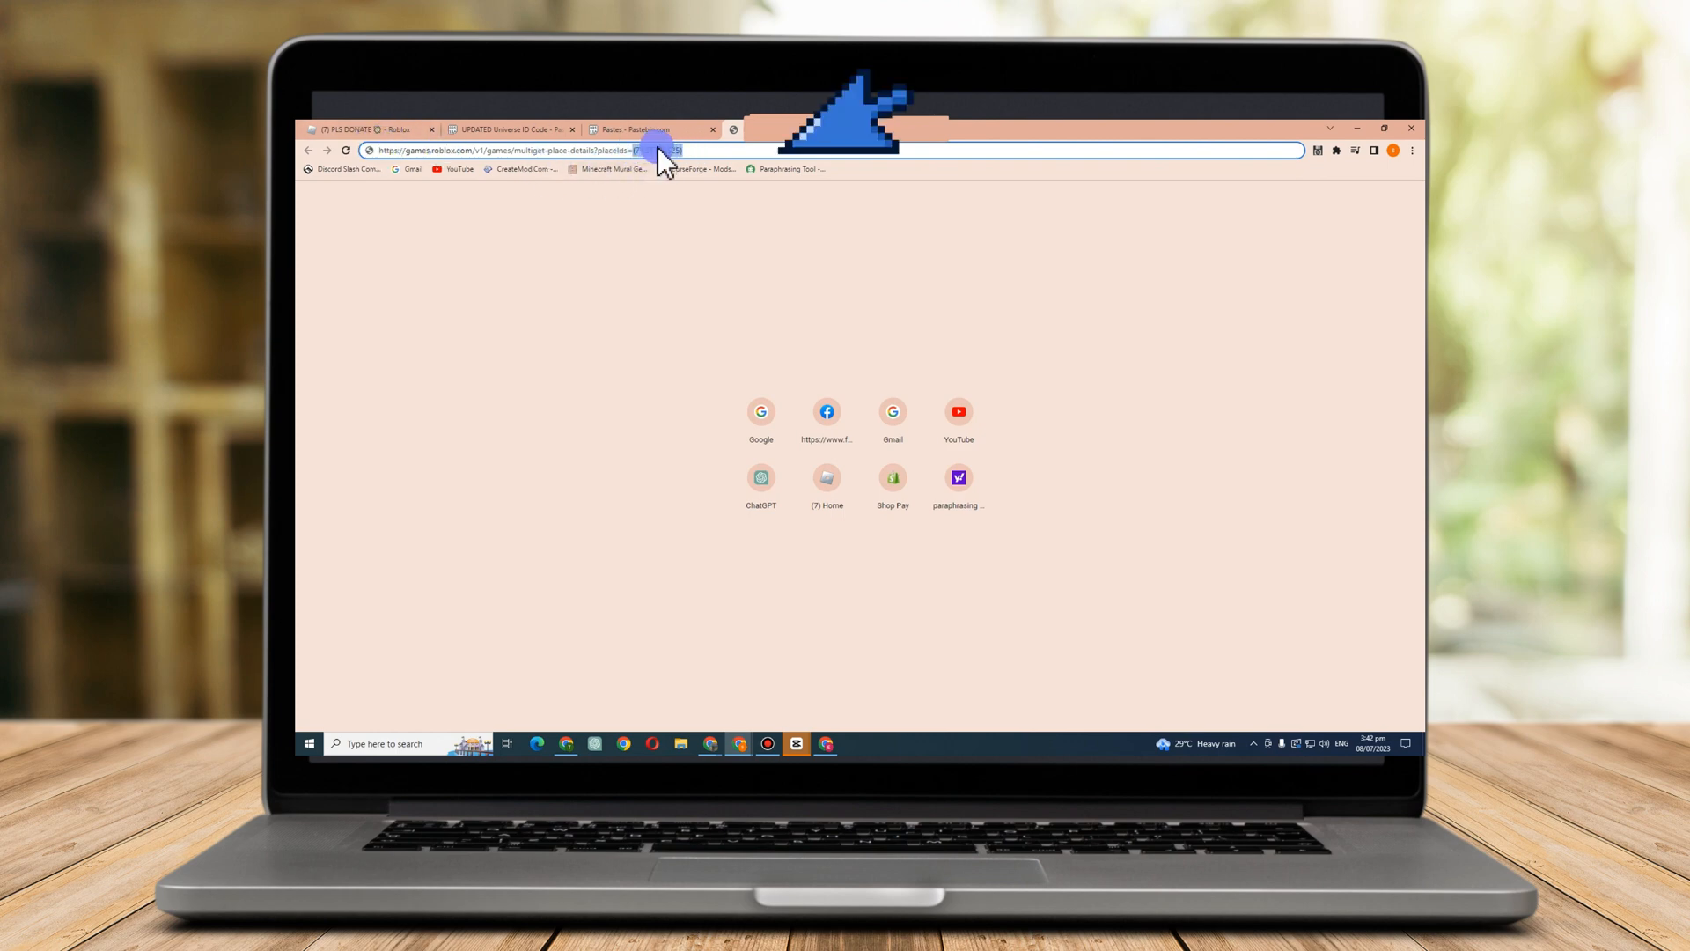
Load the place-details JSON with the place id and select universeId for copying
left_click(658, 150)
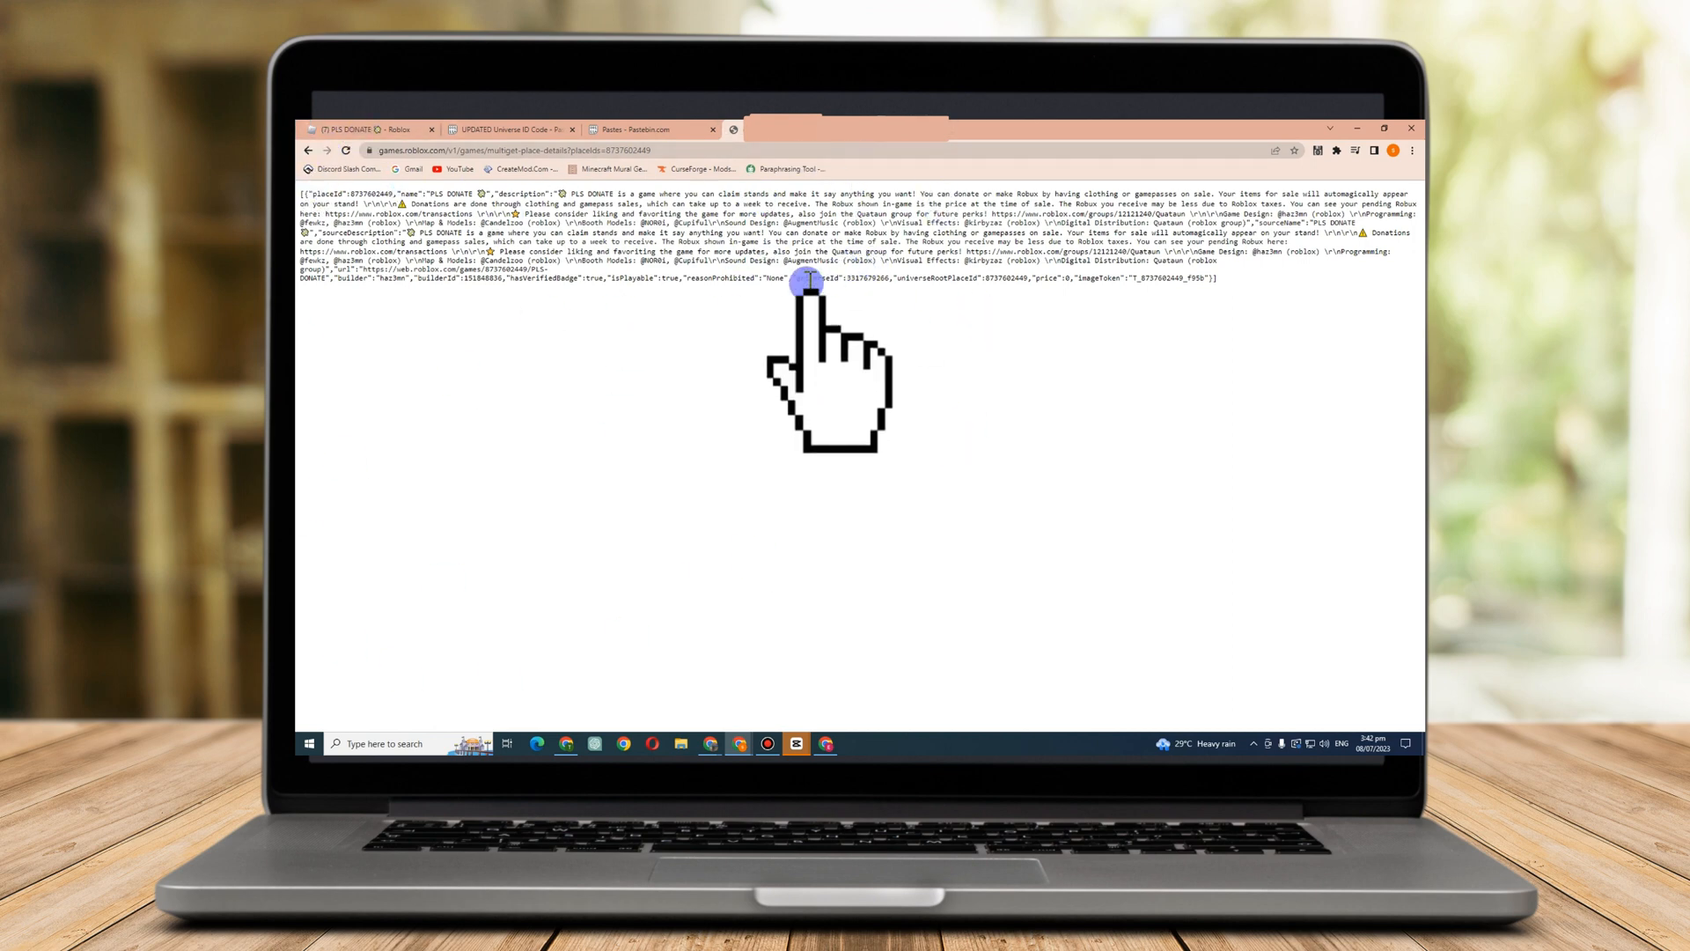
double_click(814, 280)
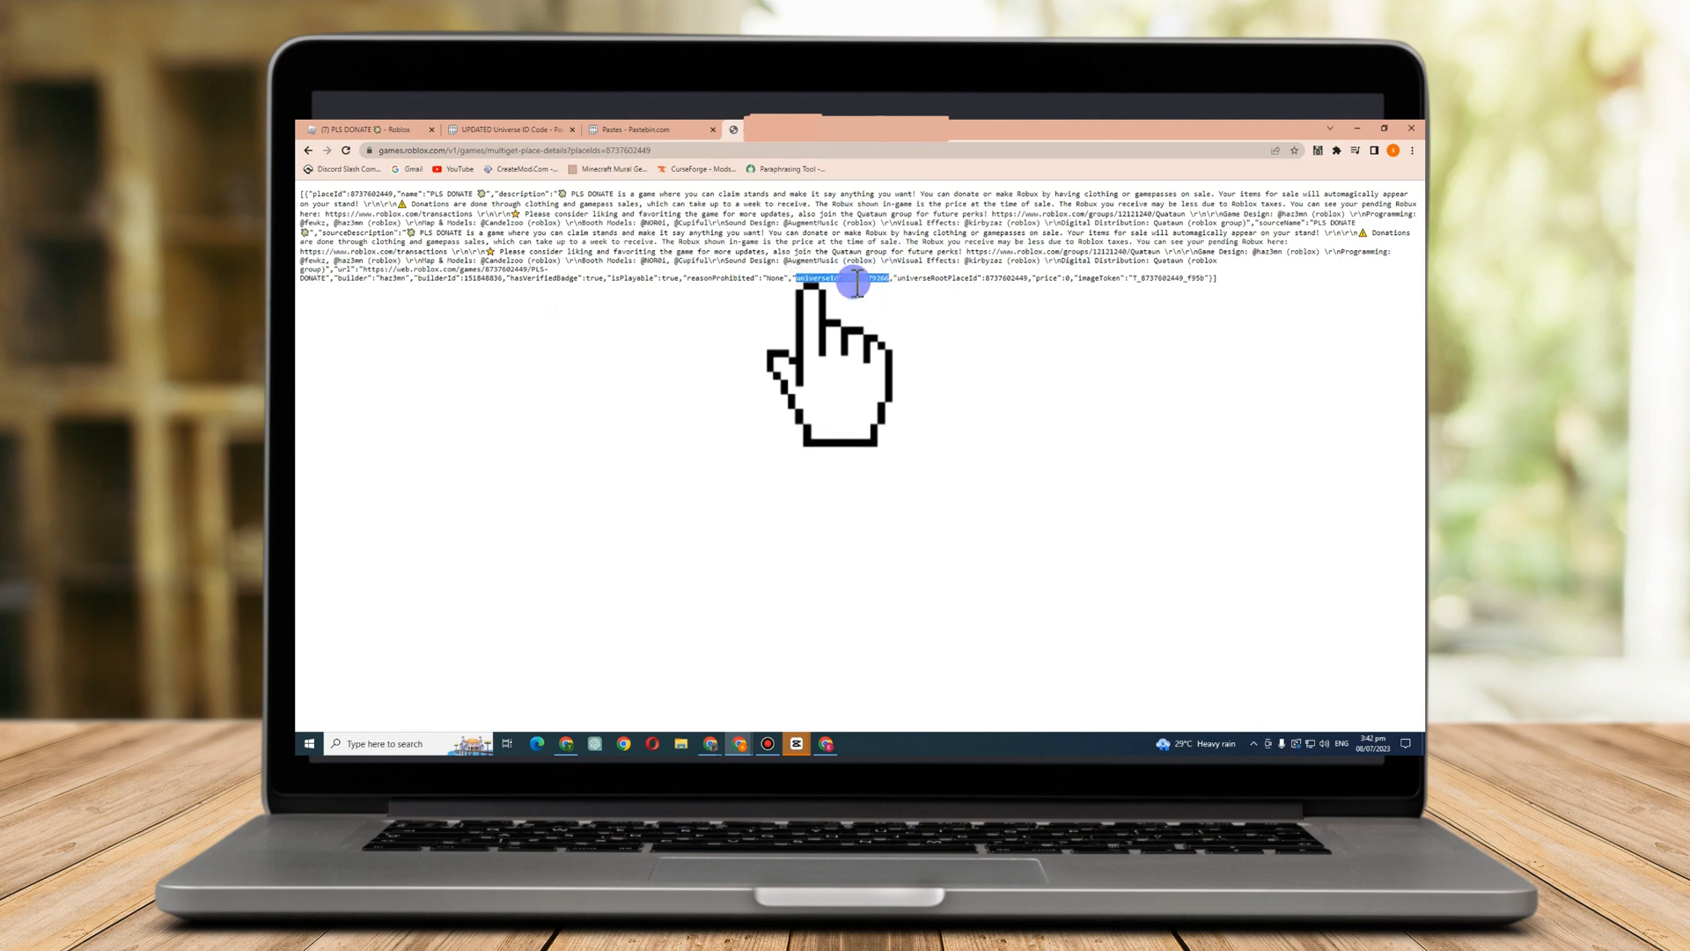
right_click(857, 280)
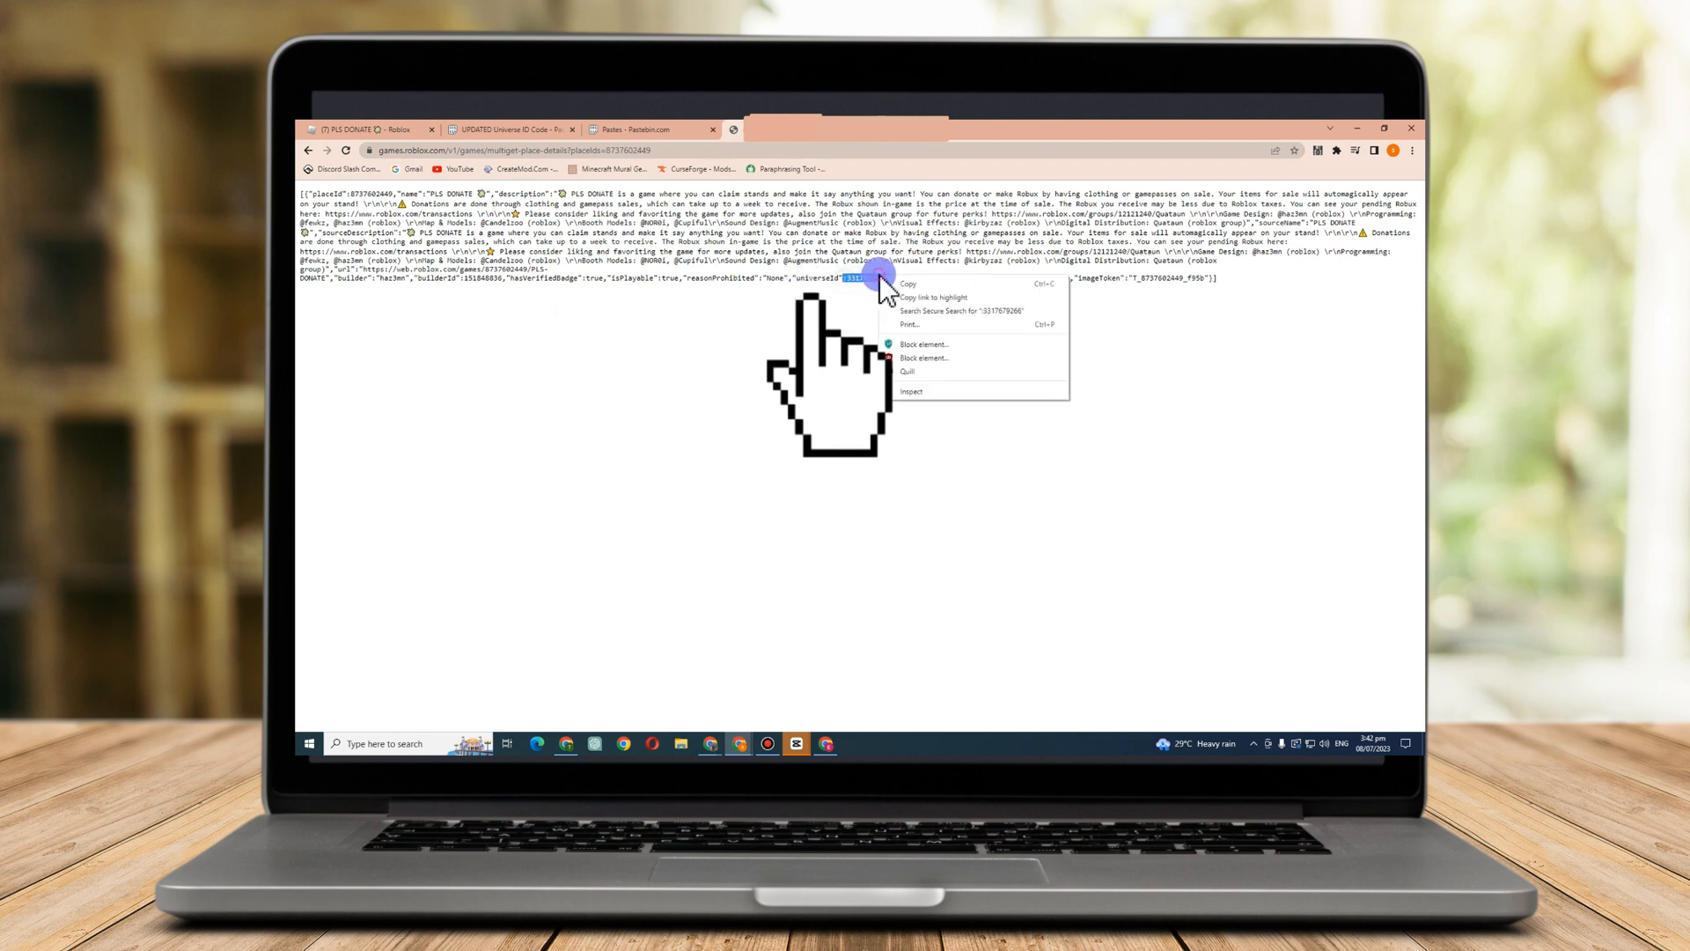